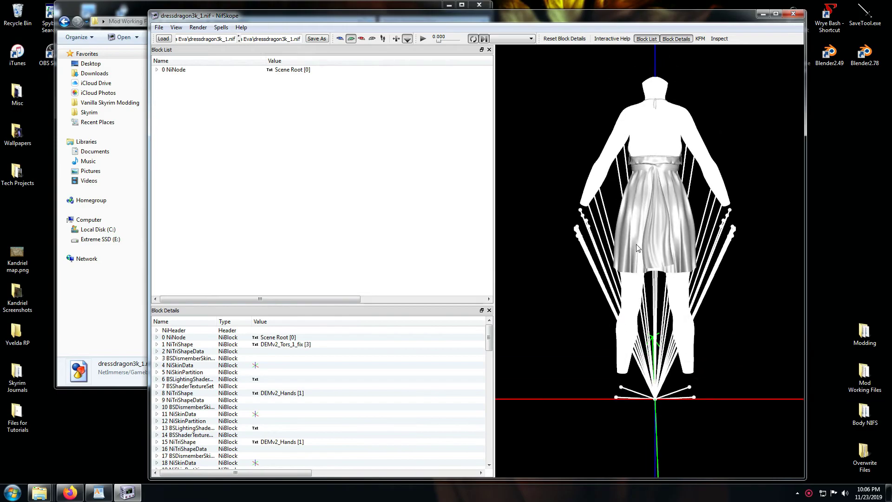
Remove the BSLightingShaderProperty branch from the dress NiTriShape blocks, then switch to Blender.
{"action": "left_click", "coordinate": [157, 70]}
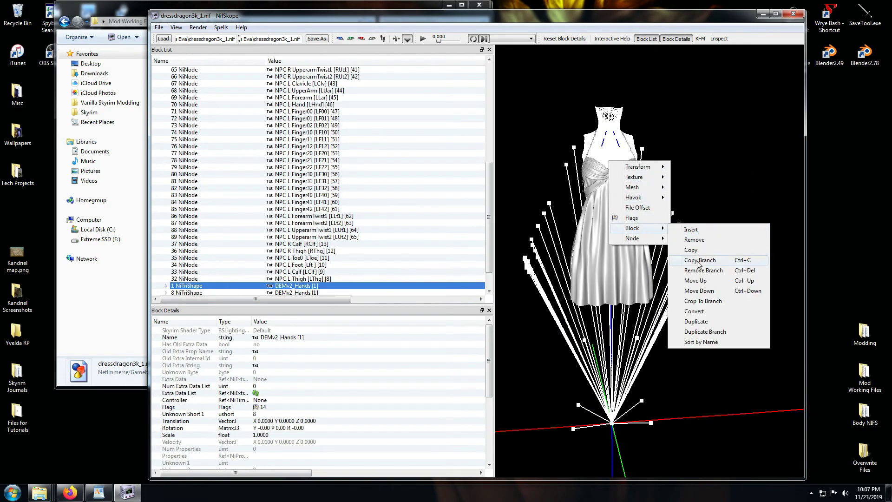
{"action": "left_click", "coordinate": [700, 260]}
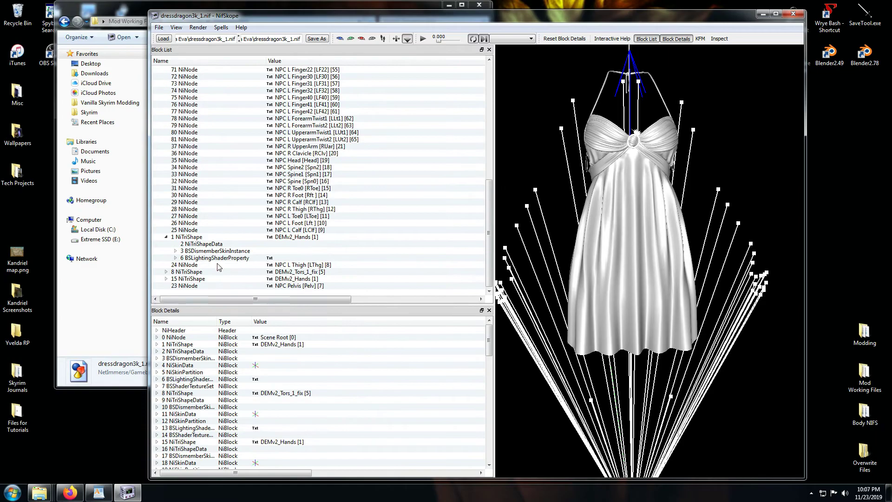
{"action": "left_click", "coordinate": [215, 271]}
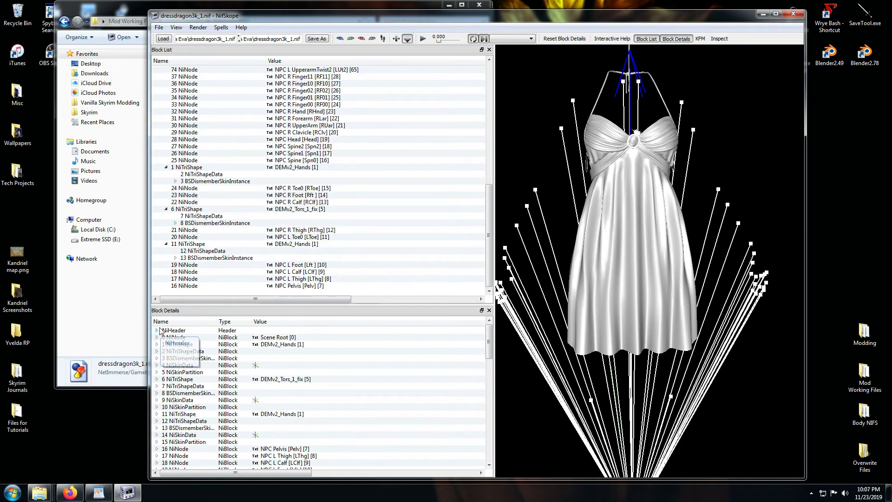
{"action": "left_click", "coordinate": [157, 330]}
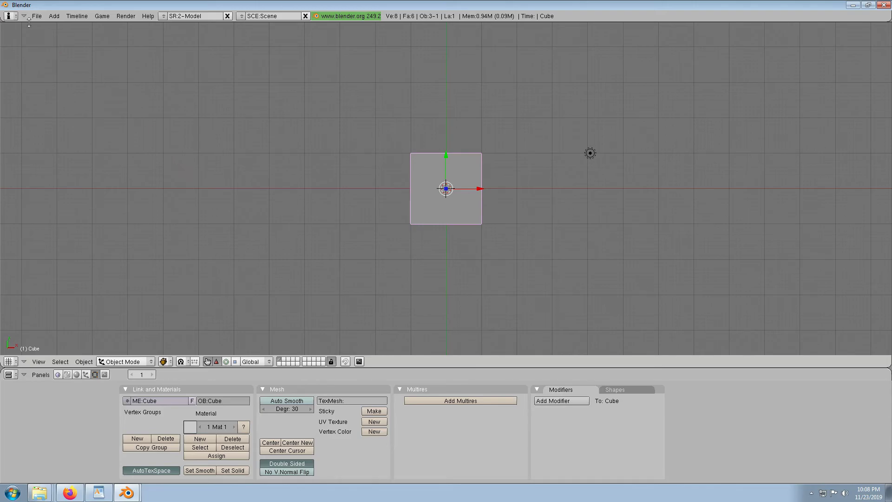
Open GrowlfsTES5BlenderAnimationChain_UNPNevernude.blend from recent files and select the body mesh.
{"action": "left_click", "coordinate": [39, 16]}
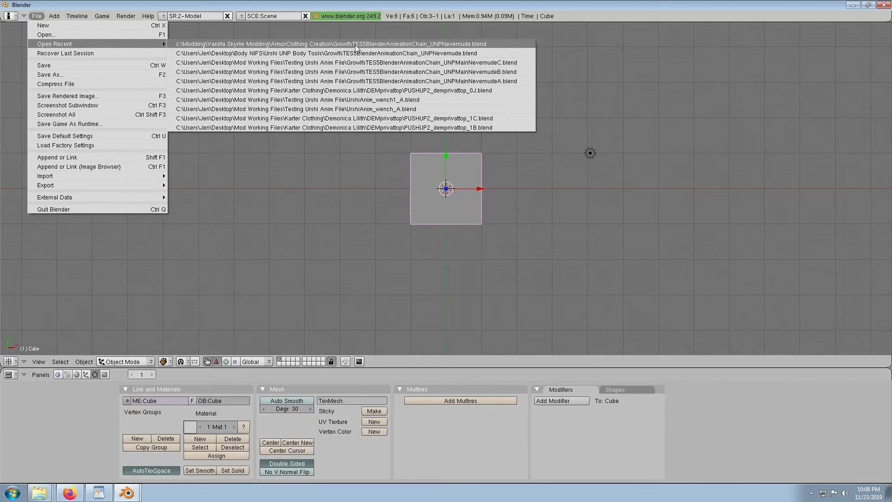
{"action": "left_click", "coordinate": [353, 44]}
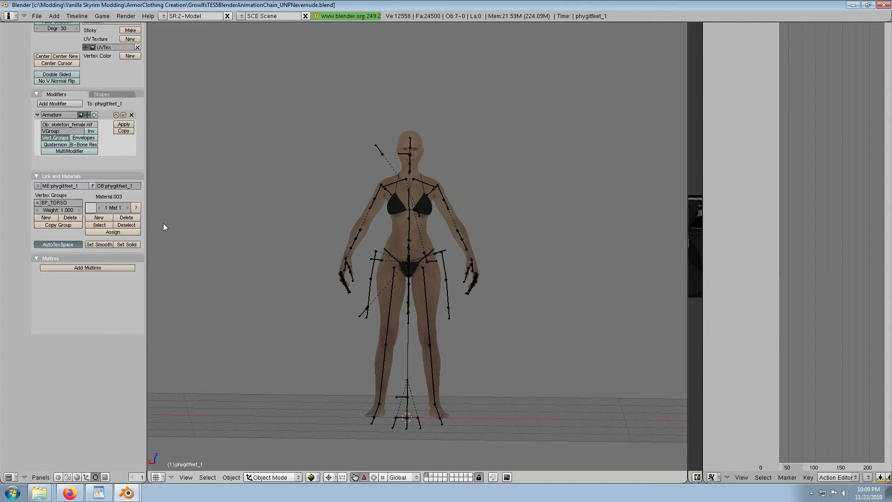
{"action": "mouse_move", "coordinate": [366, 313]}
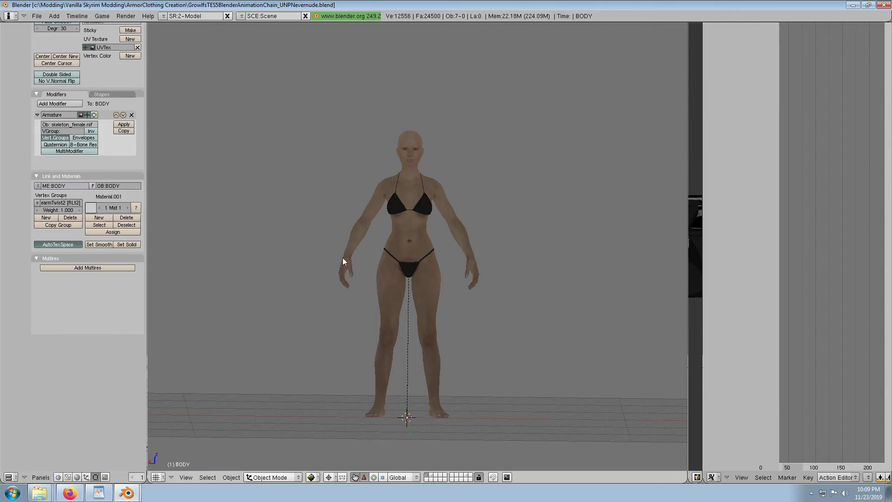
{"action": "left_click", "coordinate": [39, 15]}
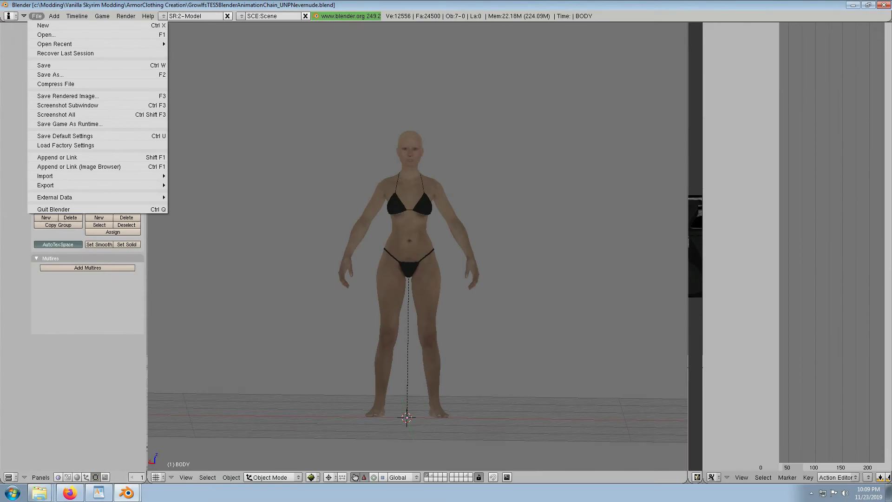
Import the dress through the NetImmerse/Gamebryo (.nif) importer, accepting the import script settings.
{"action": "left_click", "coordinate": [45, 175]}
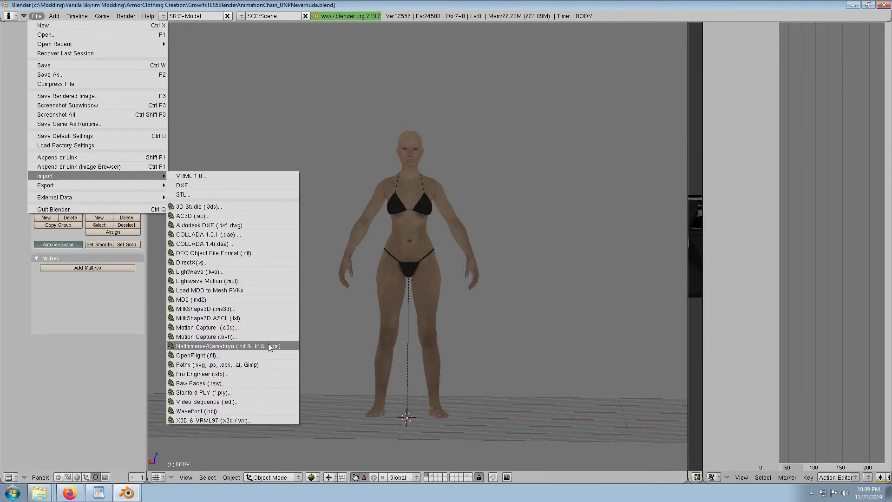
{"action": "left_click", "coordinate": [221, 346]}
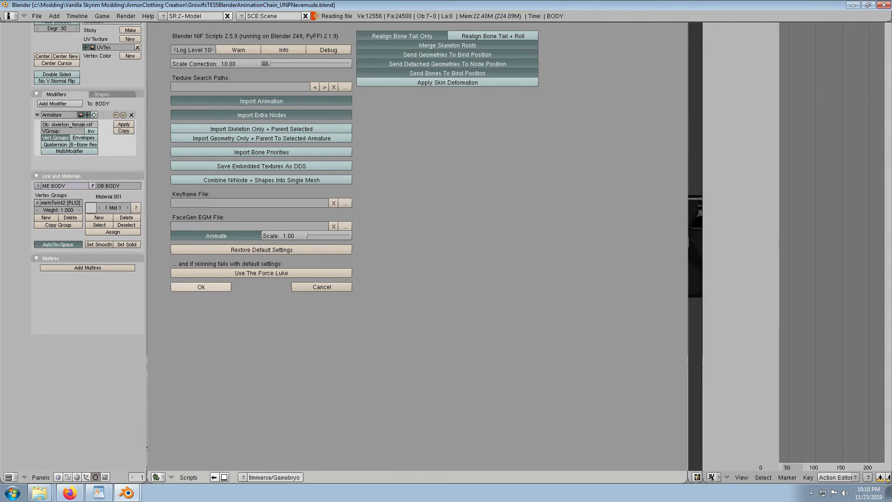
{"action": "left_click", "coordinate": [201, 286]}
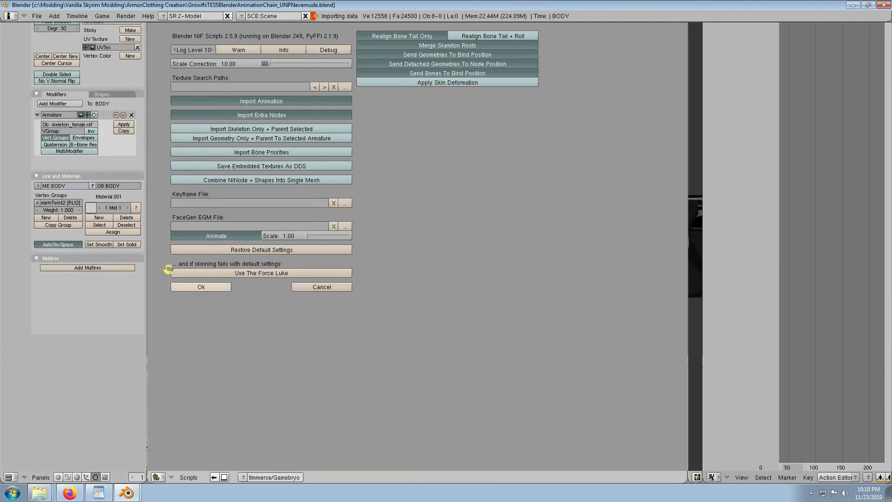
{"action": "left_click", "coordinate": [201, 287]}
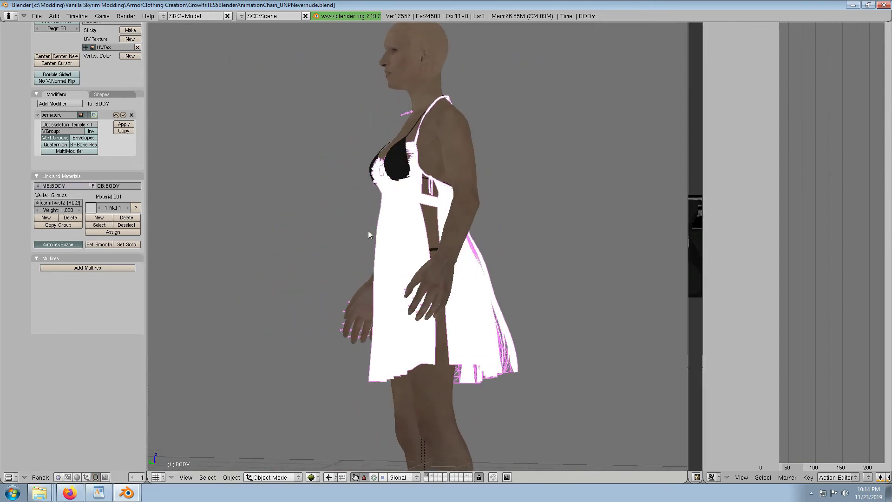
Turn the view to face the dress front-on and put the dress mesh into Edit Mode.
{"action": "left_click_drag", "start_coordinate": [368, 234], "coordinate": [248, 245]}
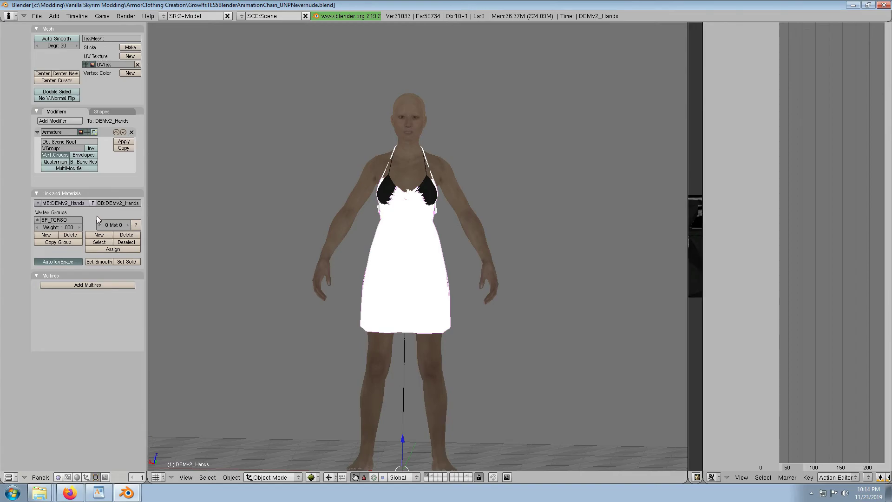
{"action": "key", "text": "Tab"}
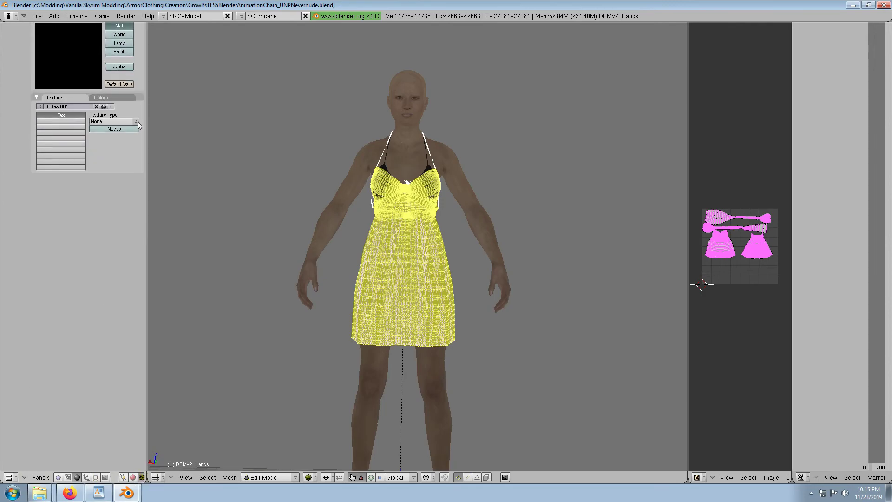
Set the texture type to Image and load dragondressblue2.dds from the Mod Organizer mods folder.
{"action": "left_click", "coordinate": [134, 122]}
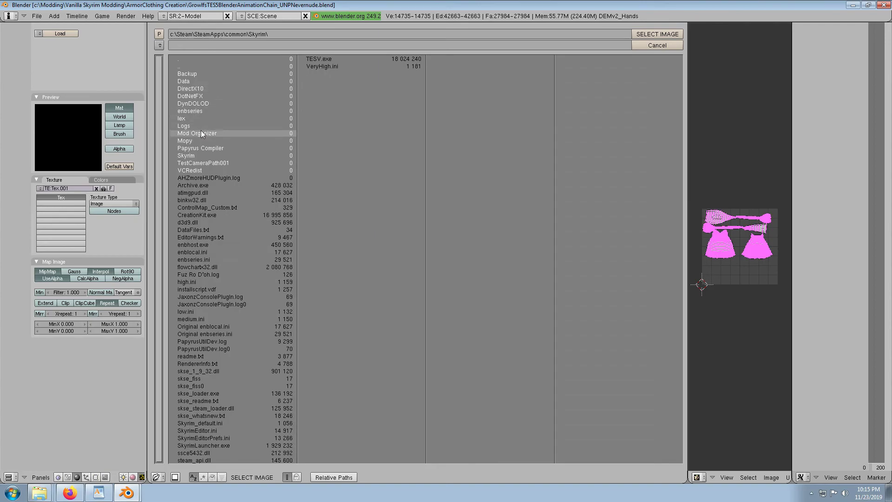
{"action": "double_click", "coordinate": [196, 133]}
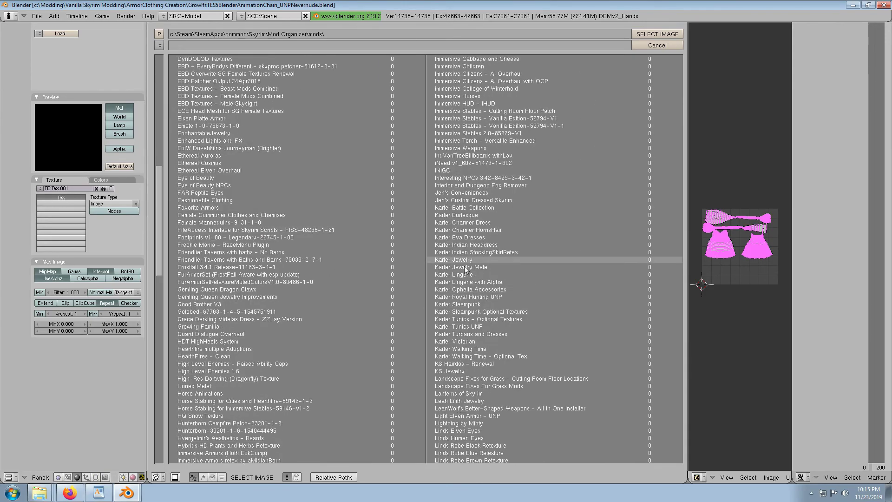
{"action": "double_click", "coordinate": [459, 237]}
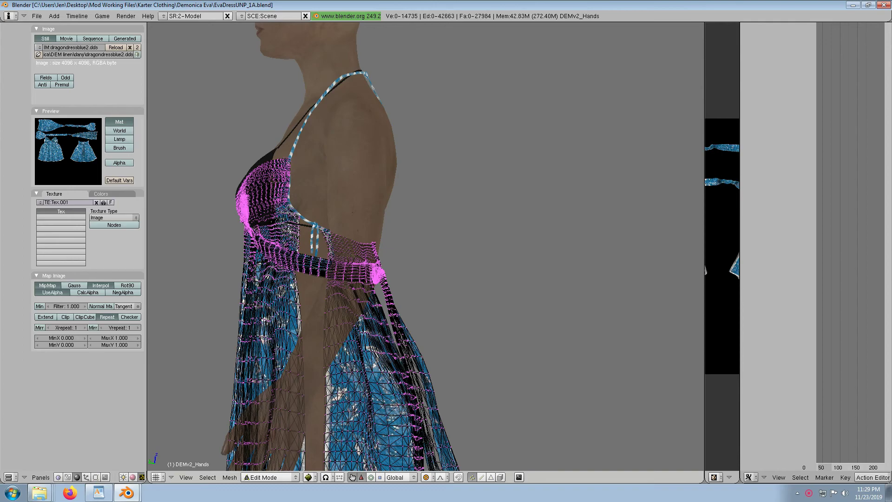
Box-select the vertices of both bust cups from the bodice front view.
{"action": "key", "text": "b"}
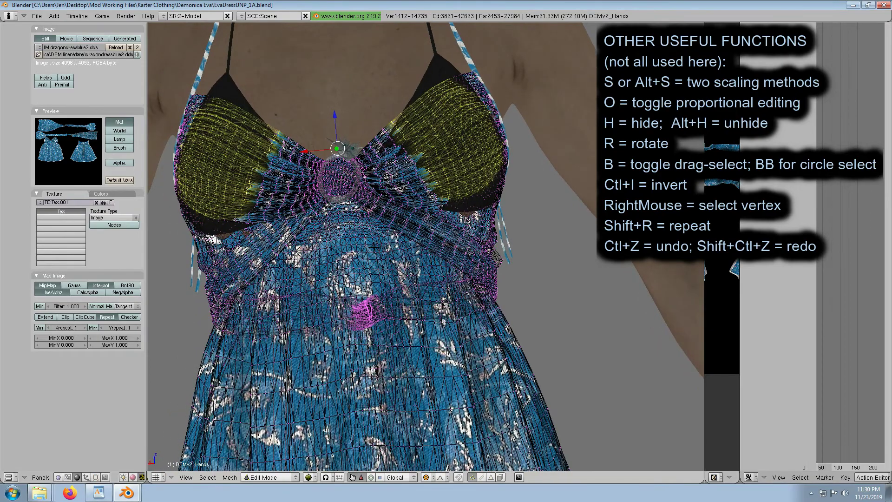
Scale the selected cup vertices larger, retrying after undoing the first attempt.
{"action": "key", "text": "s"}
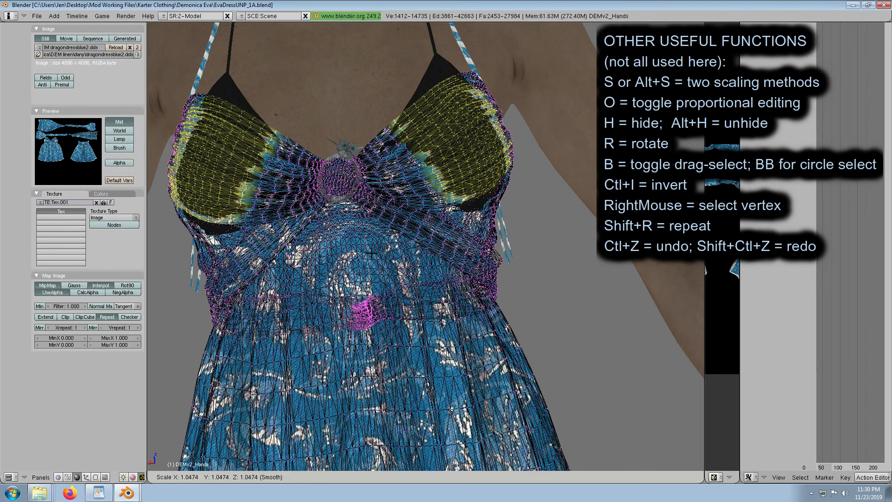
{"action": "key", "text": "Tab"}
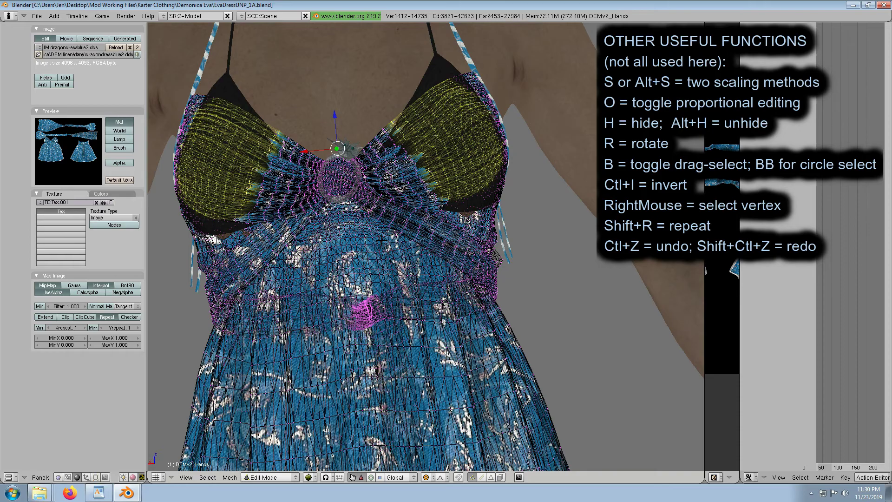
{"action": "key", "text": "s"}
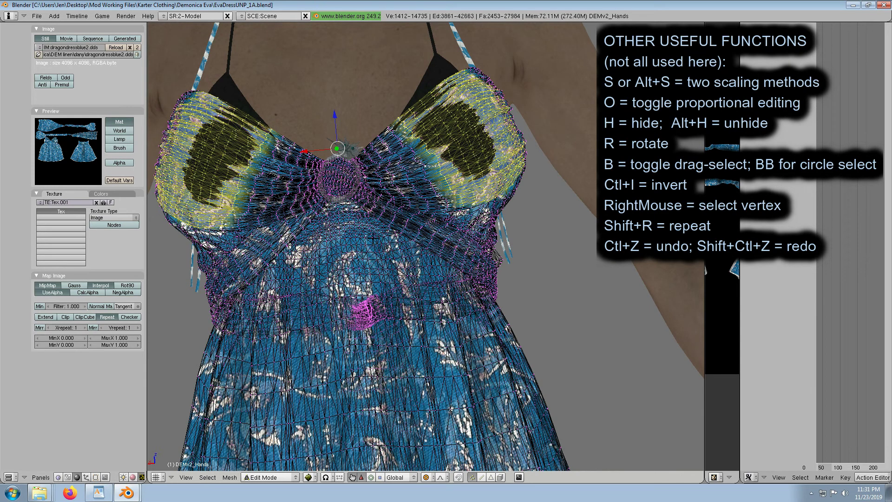
{"action": "key", "text": "S"}
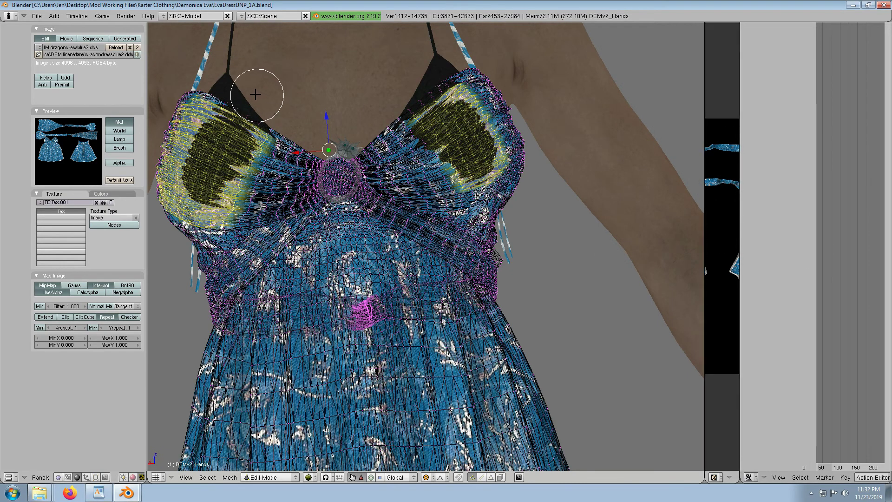
{"action": "mouse_move", "coordinate": [278, 189]}
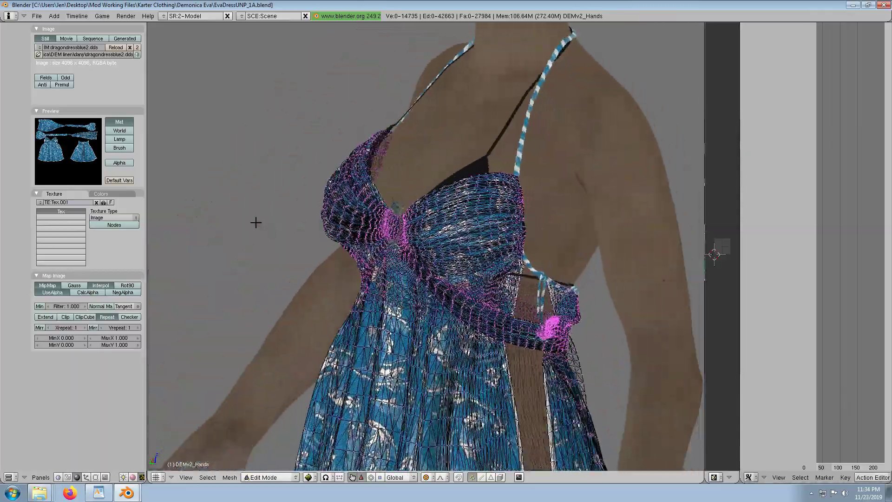
Rotate the view to inspect the dress fit around the bust and halter strap.
{"action": "left_click_drag", "start_coordinate": [398, 228], "coordinate": [358, 193]}
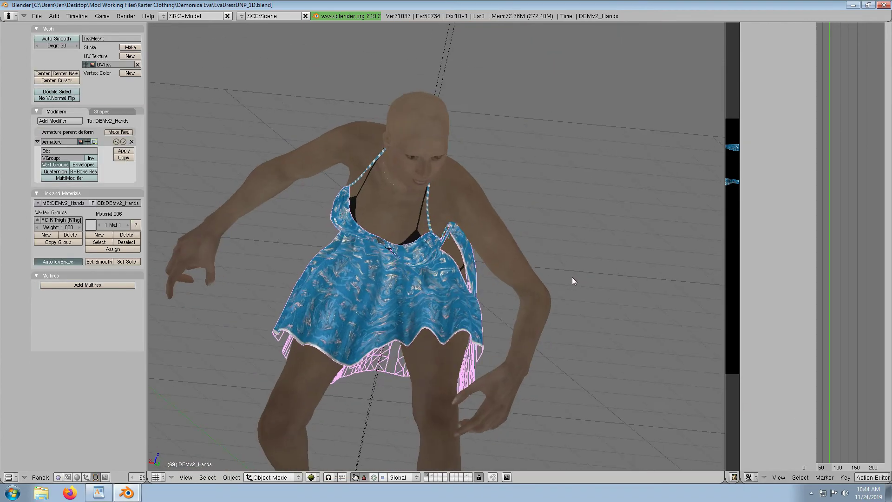
Open EvaDressUNP_1D.blend showing the dress on the crouching posed body.
{"action": "left_click", "coordinate": [270, 477]}
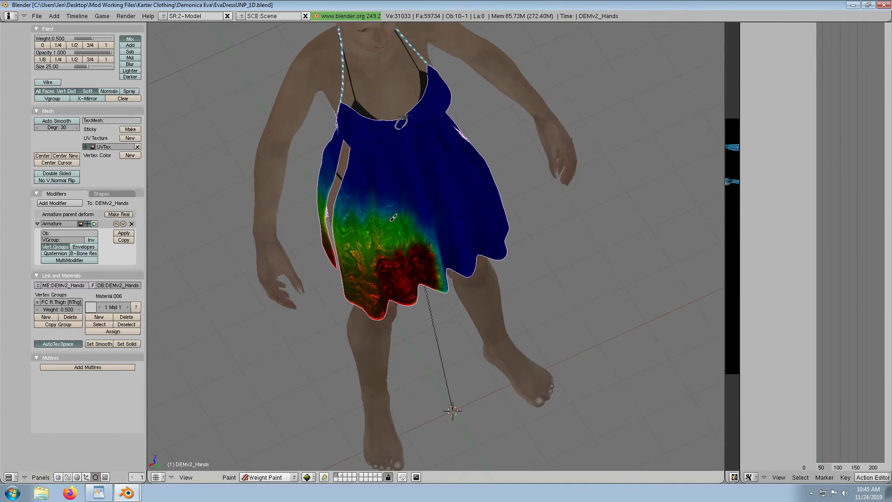
Enter Weight Paint mode on the PC R Thigh vertex group with brush weight 0.500.
{"action": "left_click", "coordinate": [267, 477]}
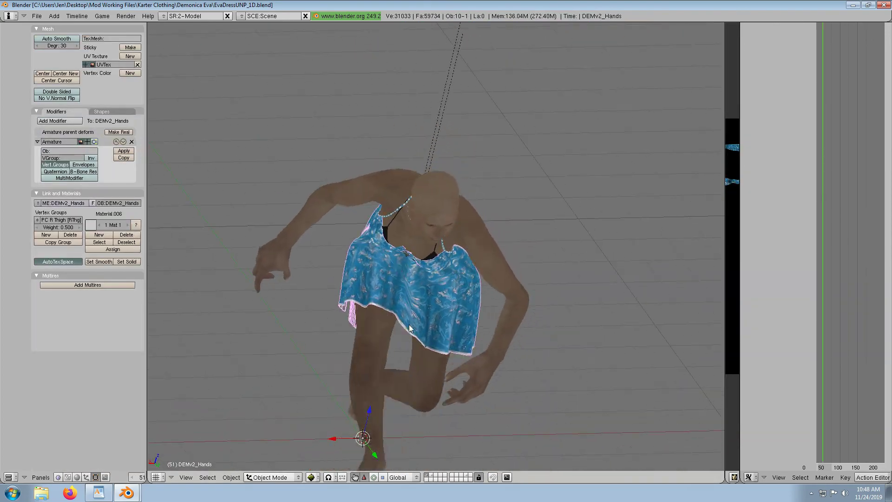
Select the dress mesh and reshape its top vertices to fit the raised-arm pose.
{"action": "left_click", "coordinate": [273, 477]}
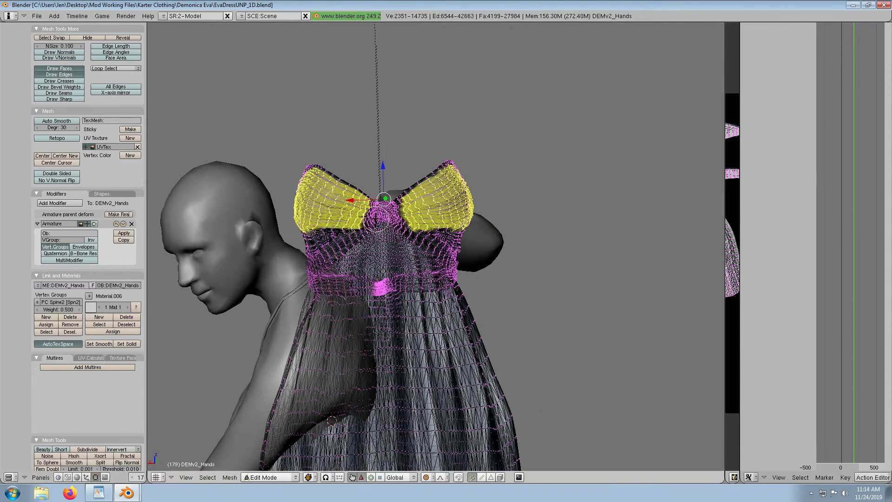
{"action": "left_click", "coordinate": [268, 477]}
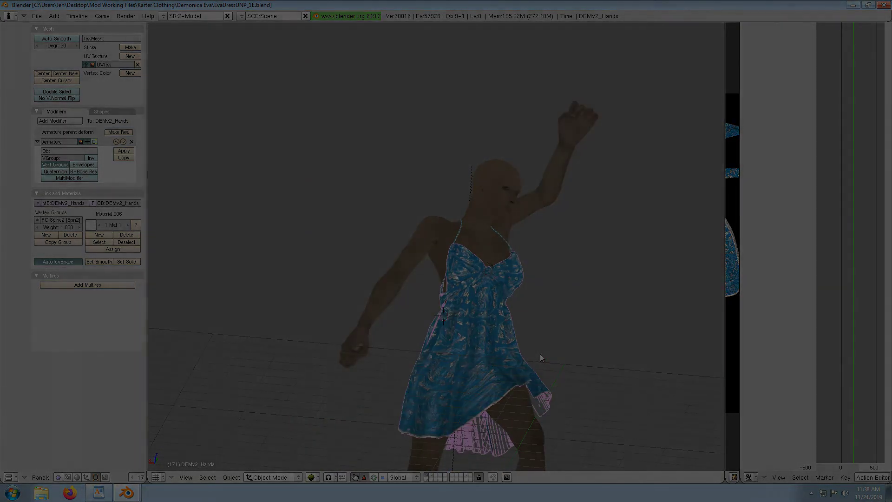
Erase the skeleton armature, leaving only the dress and body meshes.
{"action": "left_click", "coordinate": [34, 15]}
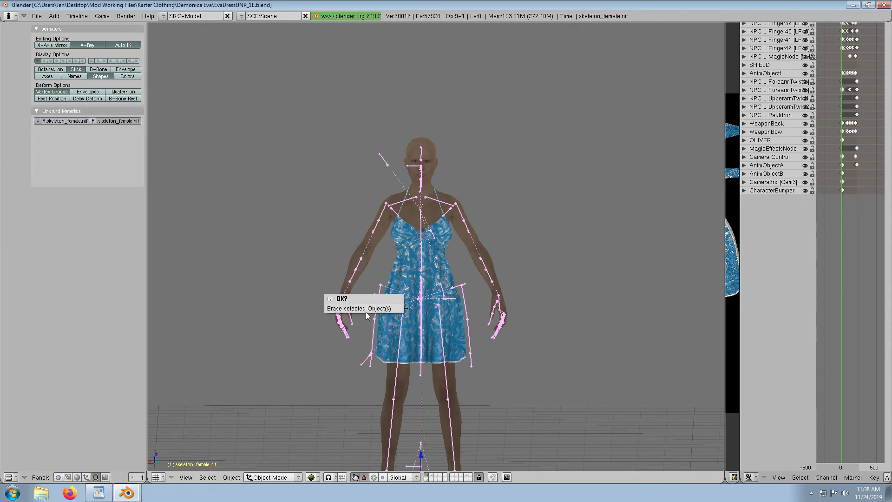
{"action": "left_click", "coordinate": [361, 307]}
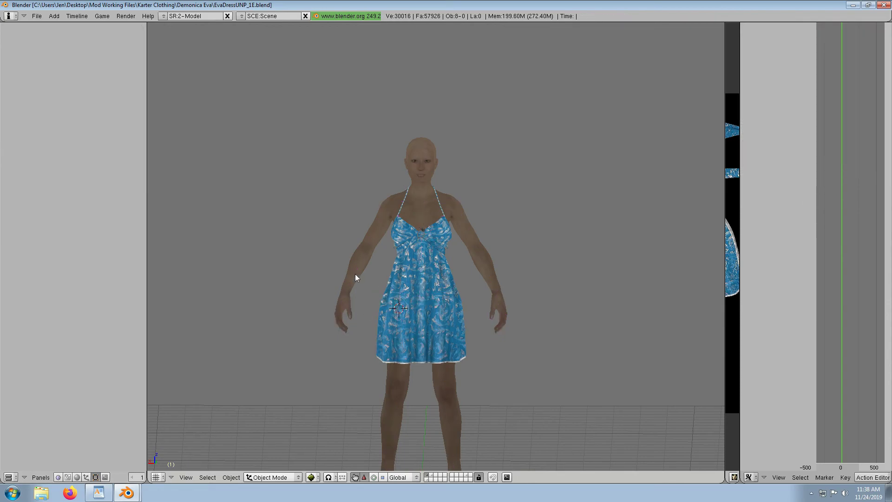
{"action": "left_click", "coordinate": [343, 307]}
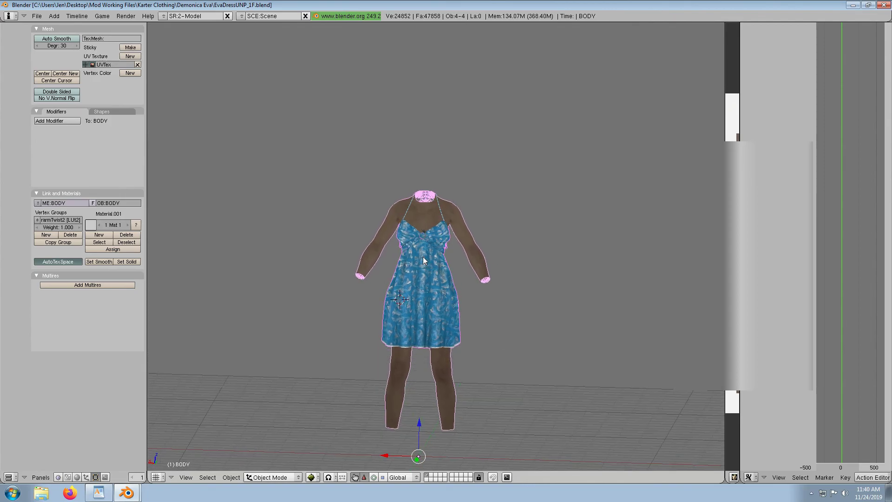
{"action": "left_click", "coordinate": [37, 18]}
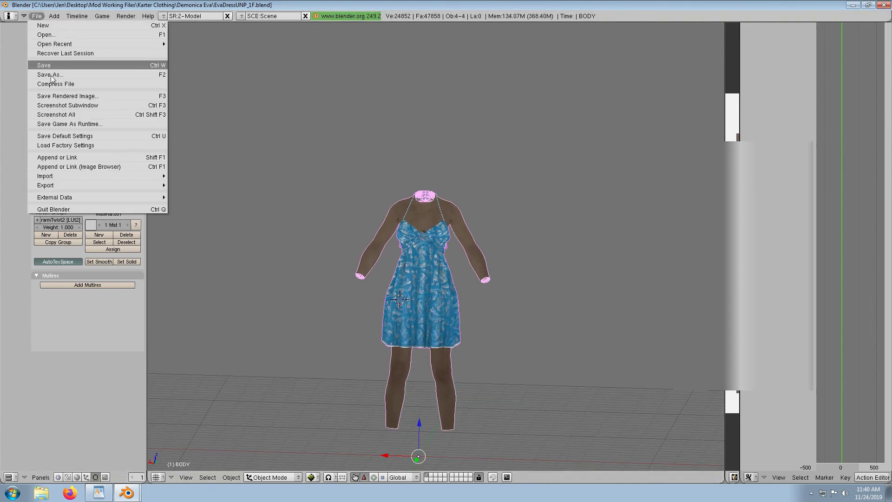
Import only the skeleton from the dress .nif, parented to the selection.
{"action": "left_click", "coordinate": [44, 176]}
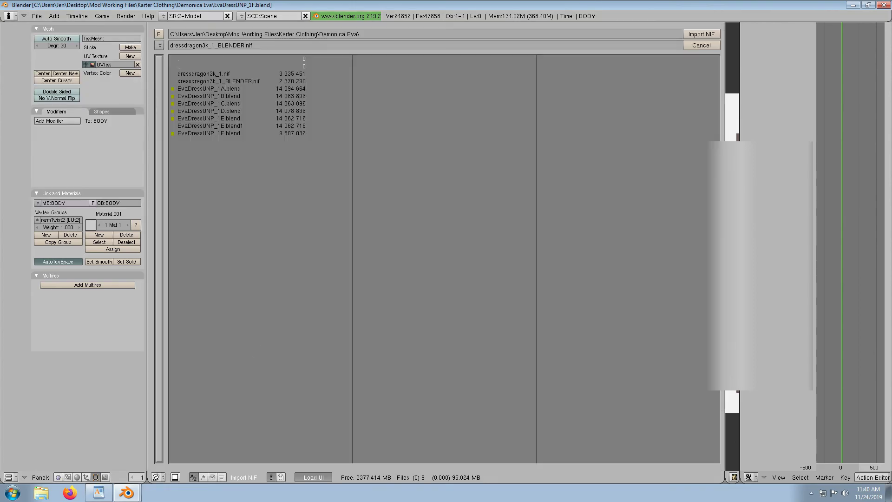
{"action": "left_click", "coordinate": [156, 49]}
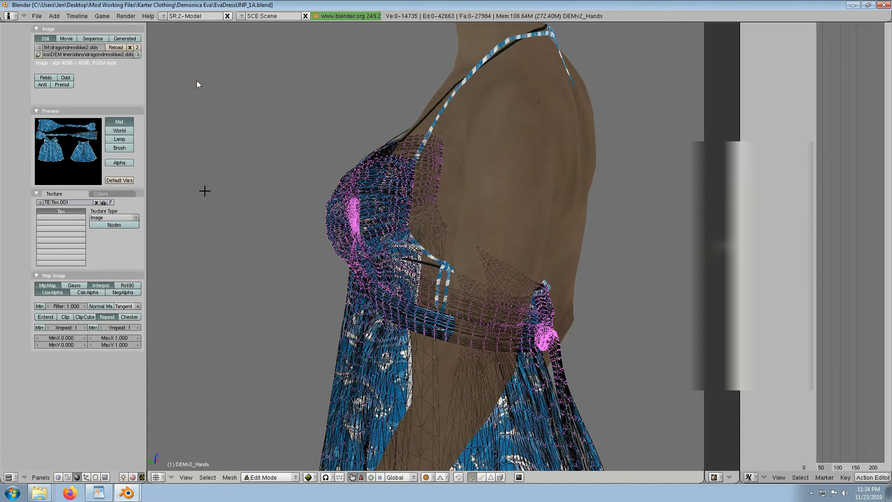
{"action": "mouse_move", "coordinate": [247, 158]}
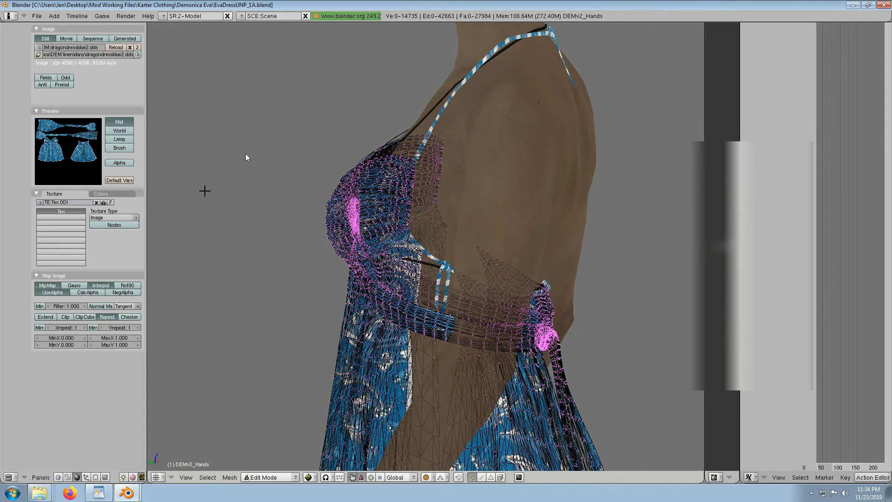
{"action": "mouse_move", "coordinate": [314, 130]}
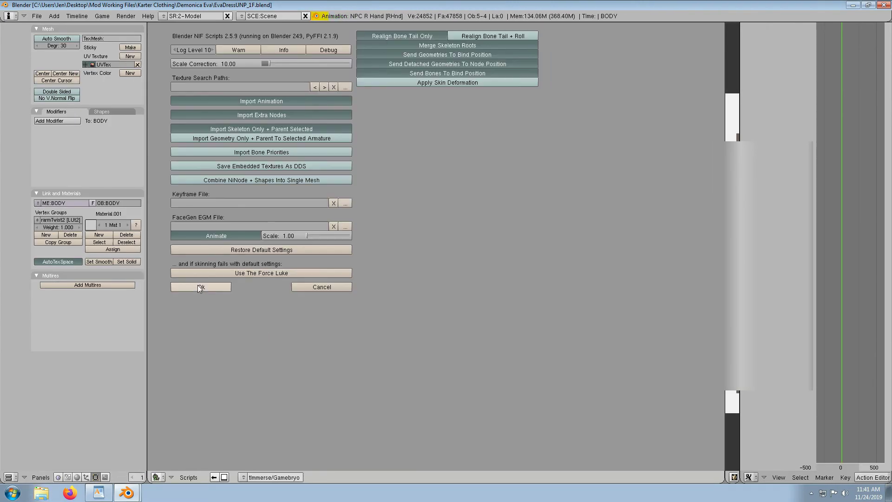
{"action": "left_click", "coordinate": [201, 286]}
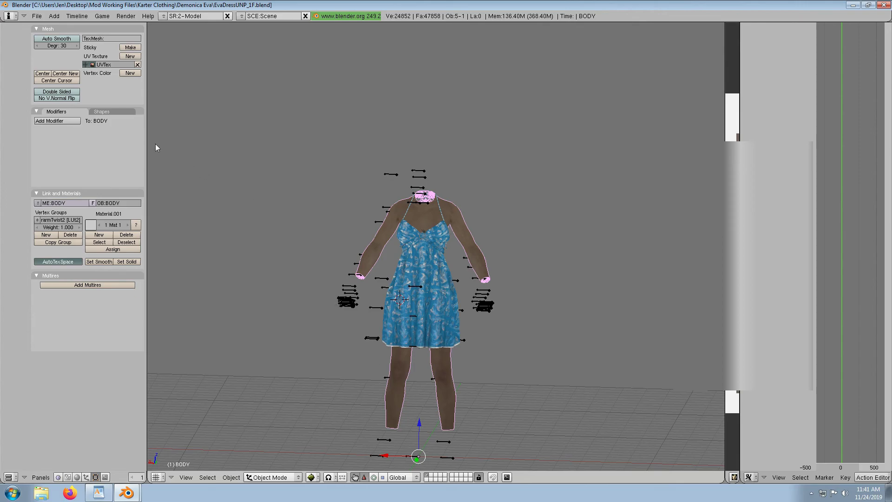
{"action": "left_click", "coordinate": [56, 120]}
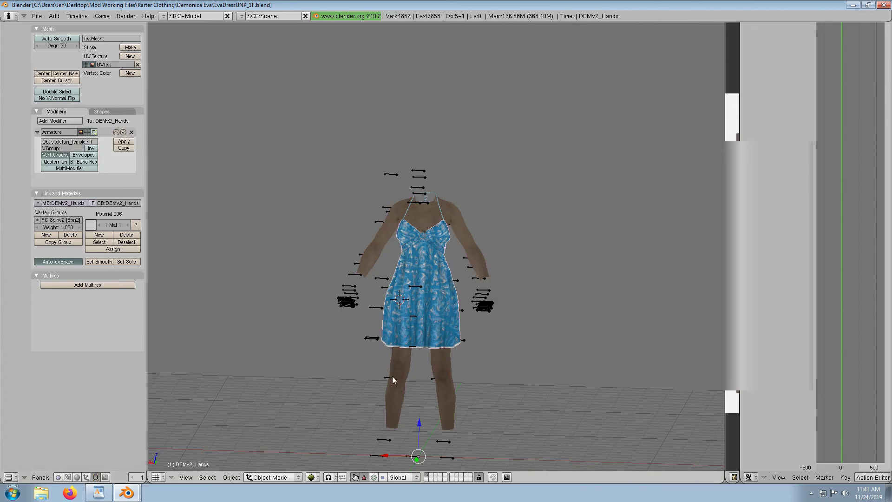
Point the dress's Armature modifier at skeleton_female.nif and make BP_TORSO the active vertex group.
{"action": "left_click", "coordinate": [425, 237]}
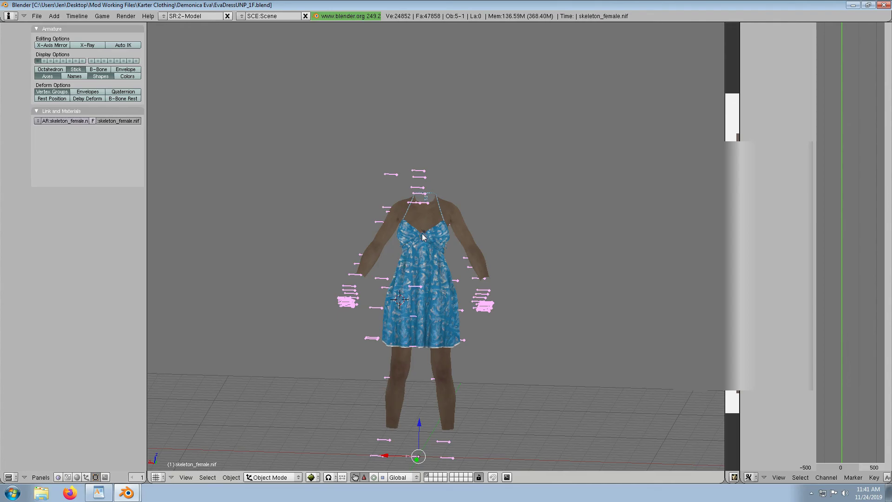
{"action": "left_click", "coordinate": [423, 237]}
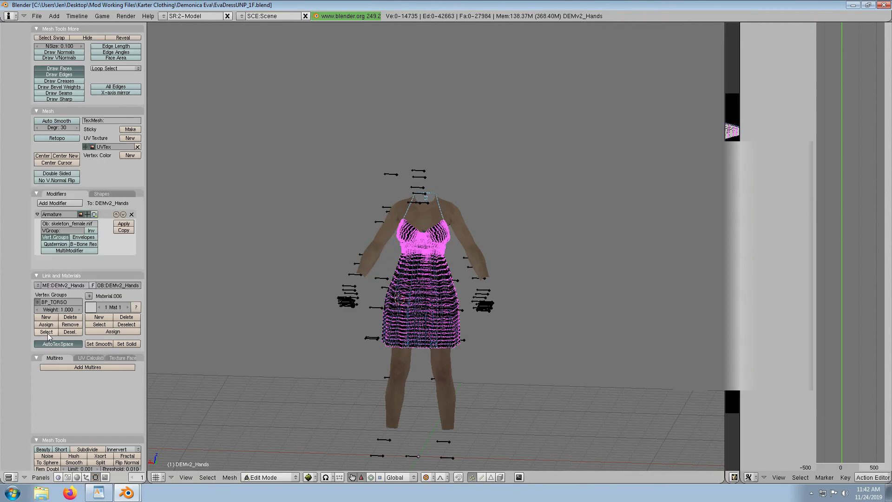
Check BP_TORSO vertices, then give the body material a femalebody_1.dds image texture.
{"action": "left_click", "coordinate": [46, 302]}
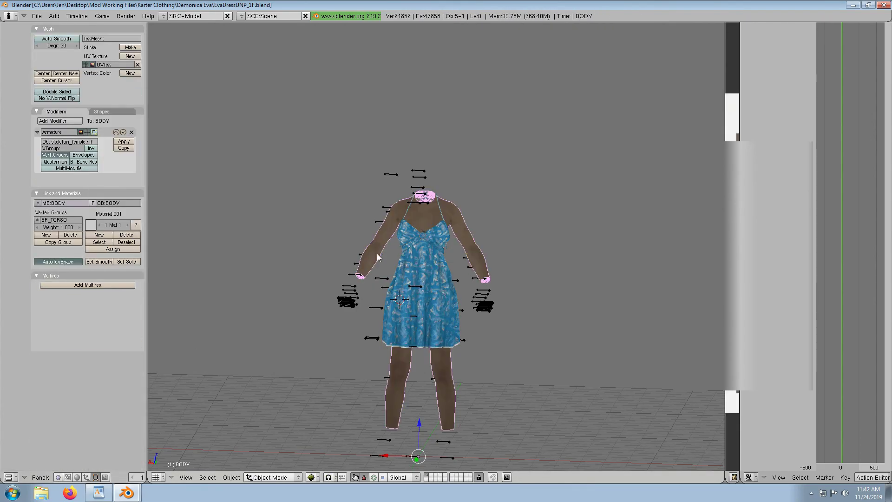
{"action": "left_click", "coordinate": [77, 477]}
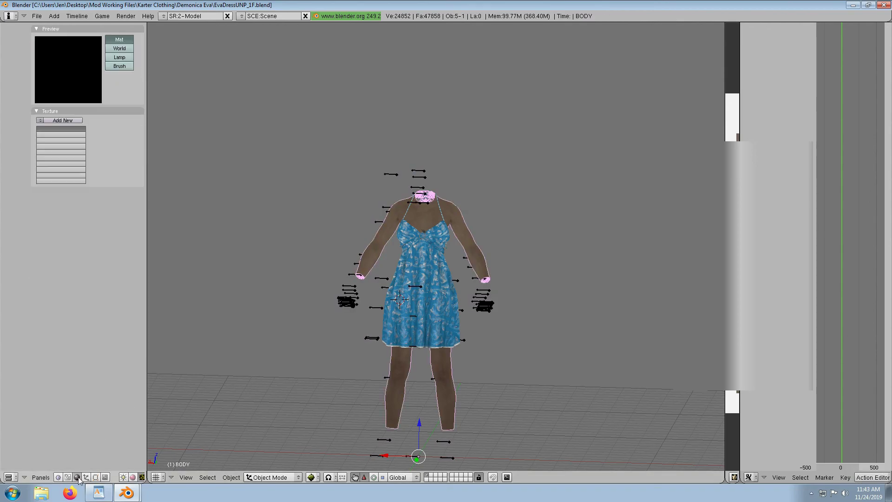
{"action": "left_click", "coordinate": [77, 477]}
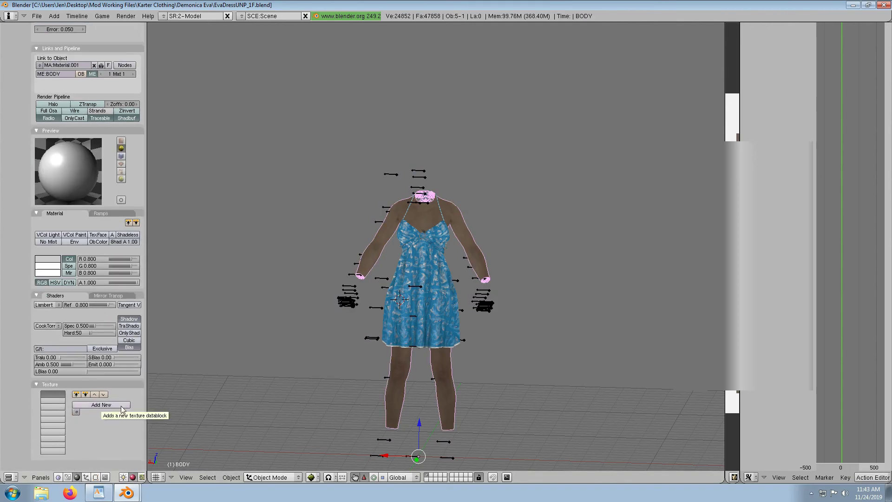
{"action": "left_click", "coordinate": [101, 404]}
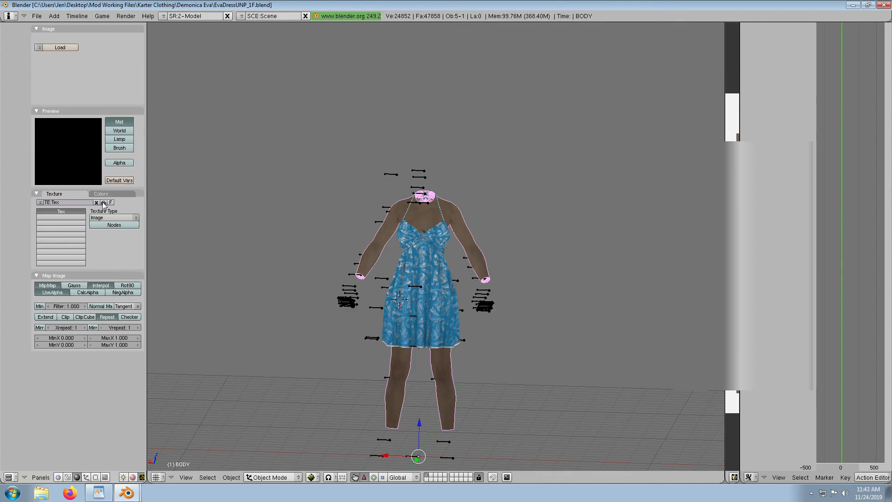
{"action": "left_click", "coordinate": [65, 47]}
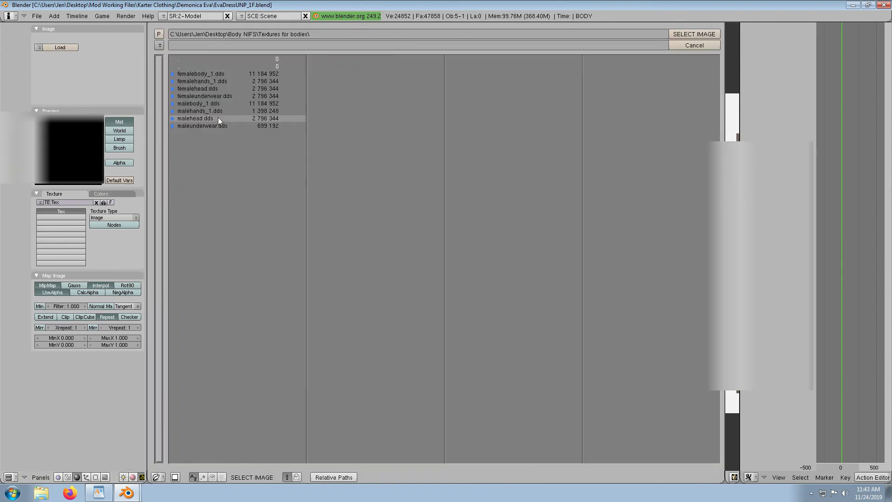
{"action": "double_click", "coordinate": [197, 74]}
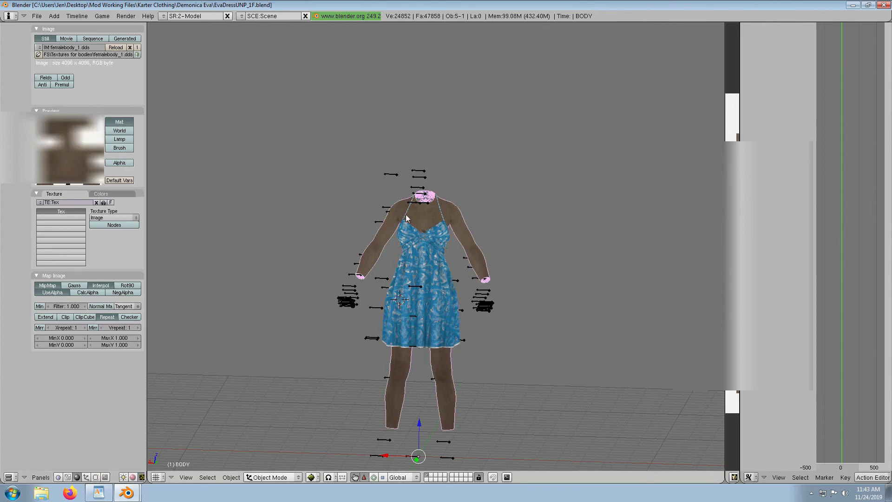
{"action": "left_click", "coordinate": [432, 254]}
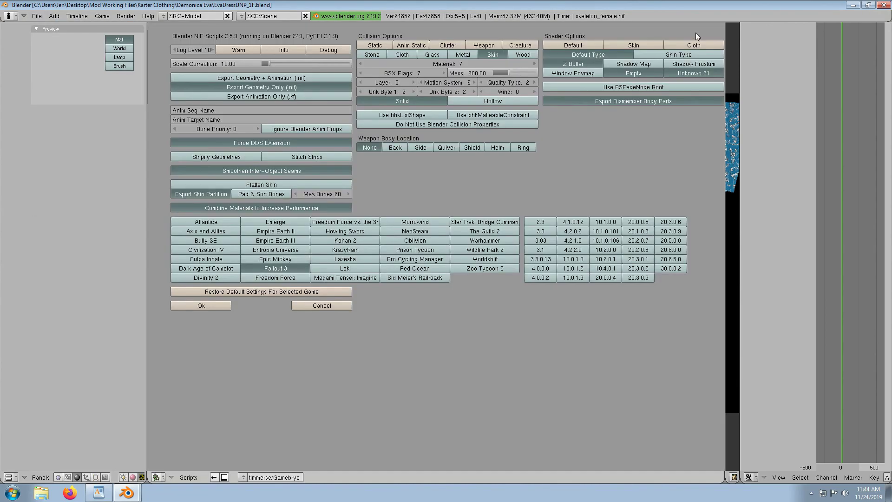
Run the NIF export and open EvaDressUNP_1.nif in NifSkope.
{"action": "left_click", "coordinate": [201, 305]}
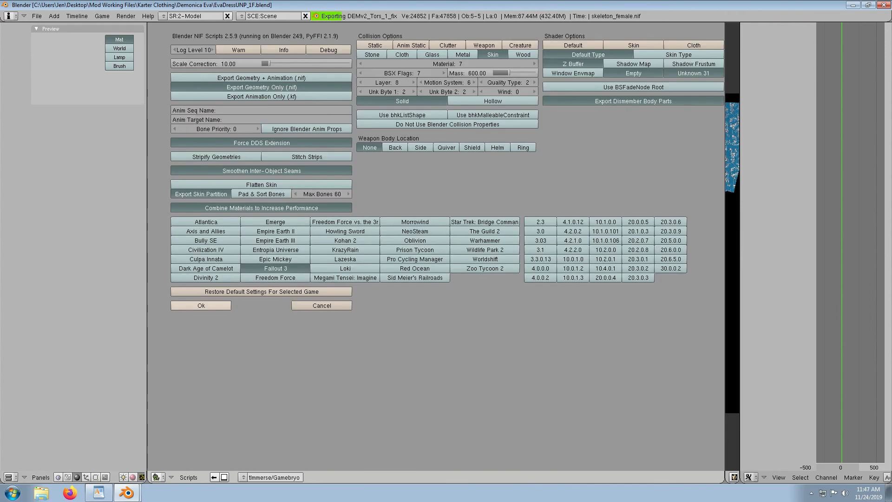
{"action": "left_click", "coordinate": [200, 305]}
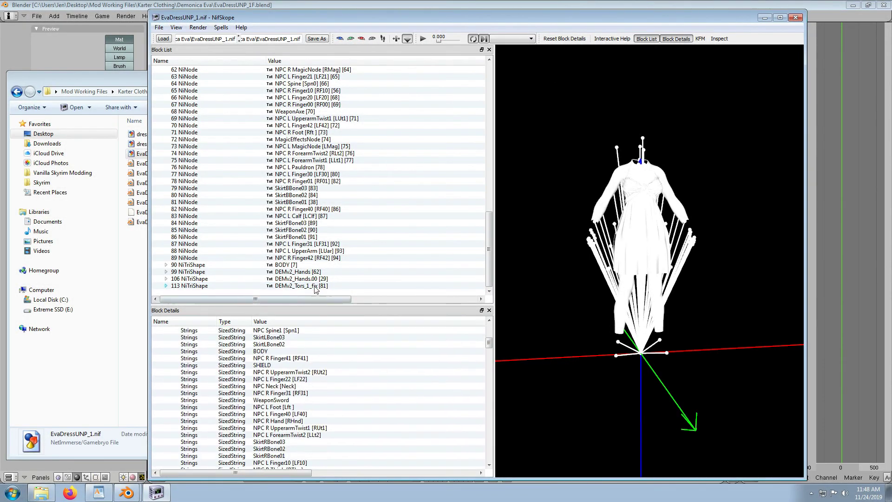
Inspect the DEMv2_Hands and DEMv2_Tors_1_fix shape blocks and edit the torso block's options.
{"action": "left_click", "coordinate": [182, 271]}
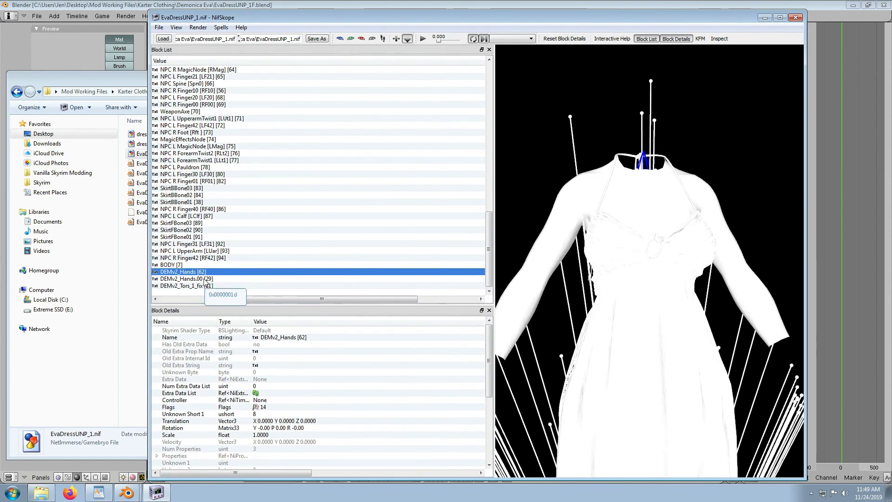
{"action": "left_click", "coordinate": [182, 285]}
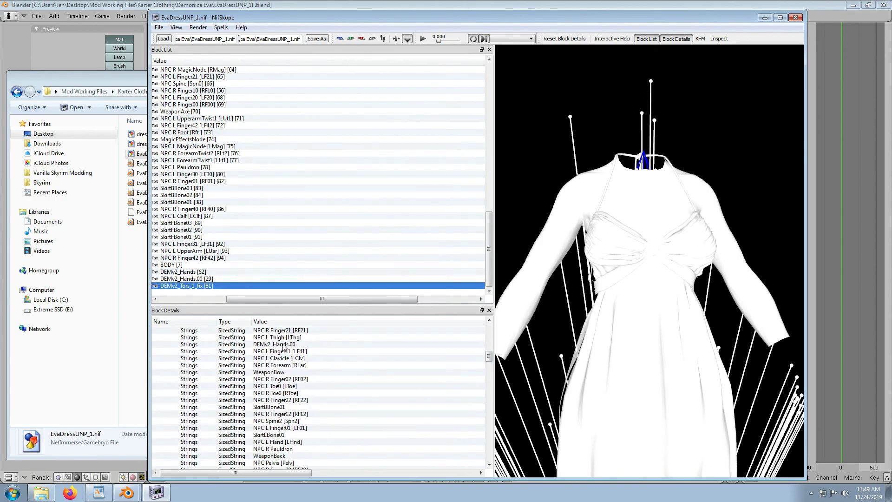
{"action": "right_click", "coordinate": [200, 237]}
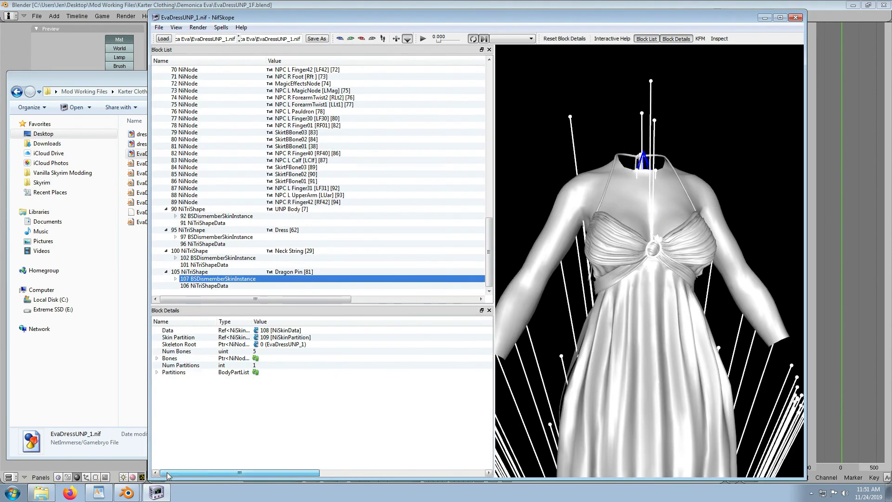
{"action": "left_click", "coordinate": [218, 237]}
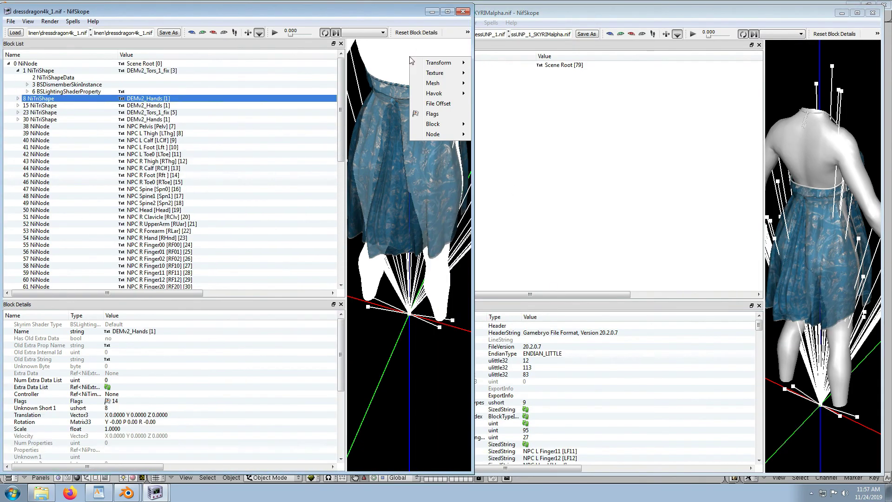
Apply the Skin Tint shader to UNP Body and check the textured preview.
{"action": "left_click", "coordinate": [561, 86]}
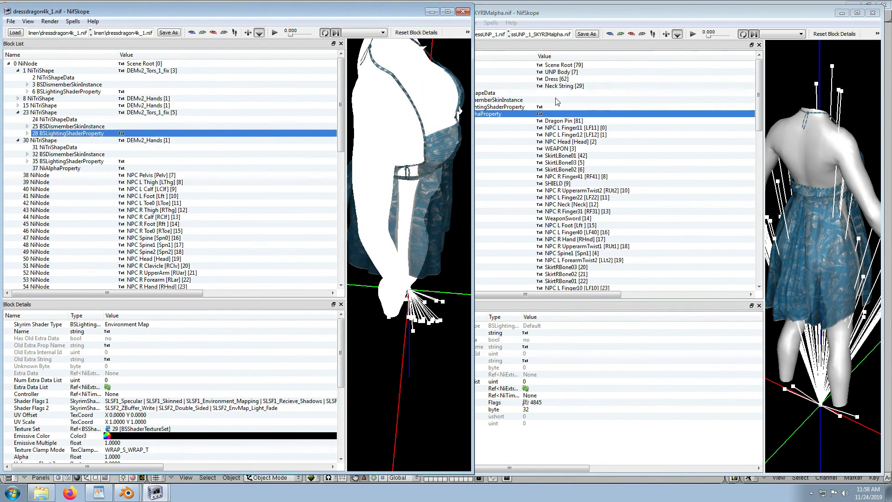
{"action": "left_click", "coordinate": [50, 22]}
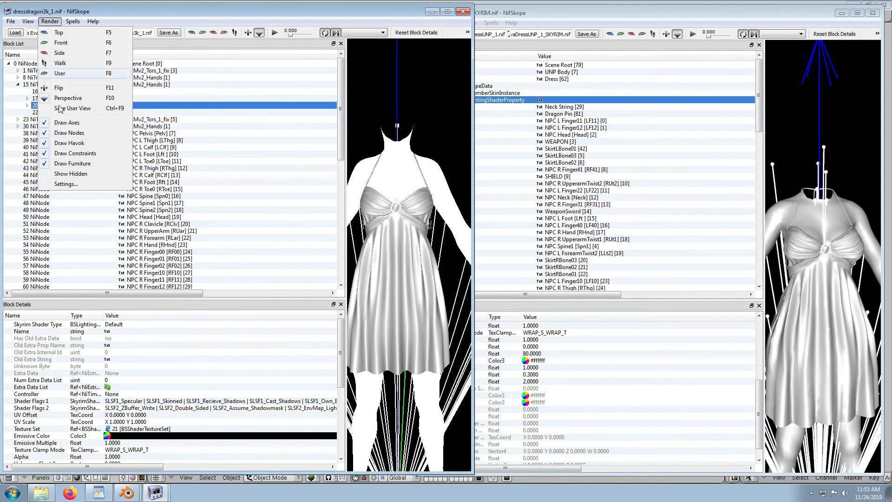
{"action": "left_click", "coordinate": [66, 184]}
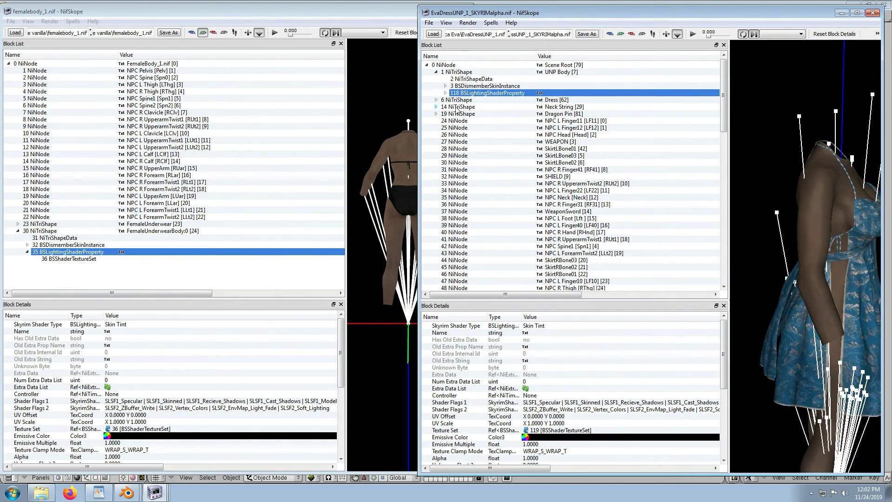
Compare vertex-colour data and shader flags for UNP Body, Dress and Neck String.
{"action": "left_click", "coordinate": [470, 79]}
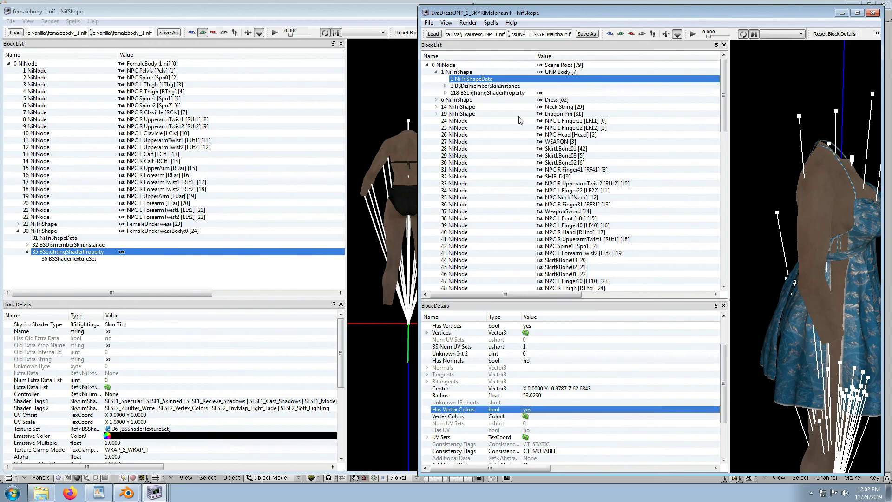
{"action": "left_click", "coordinate": [487, 93]}
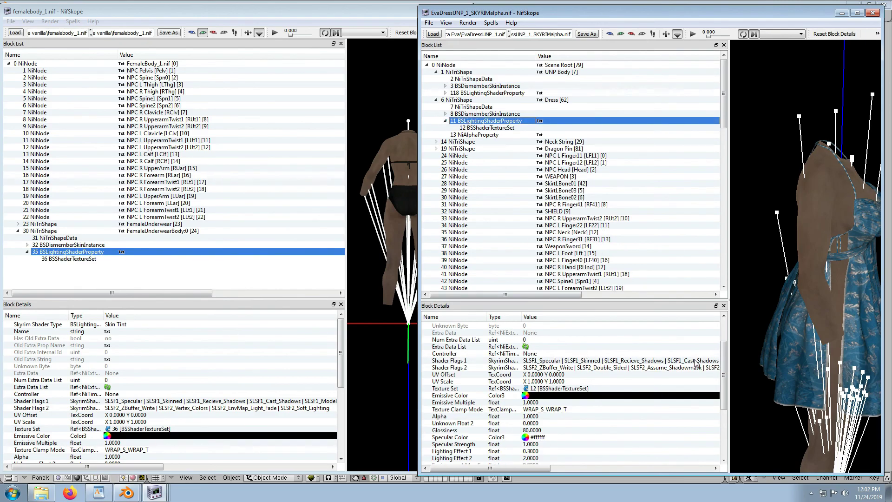
{"action": "left_click", "coordinate": [471, 106]}
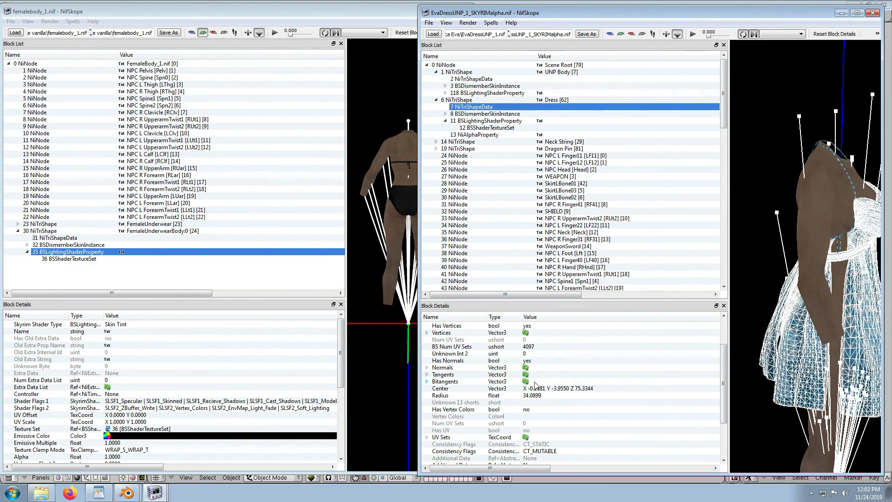
{"action": "left_click", "coordinate": [439, 141]}
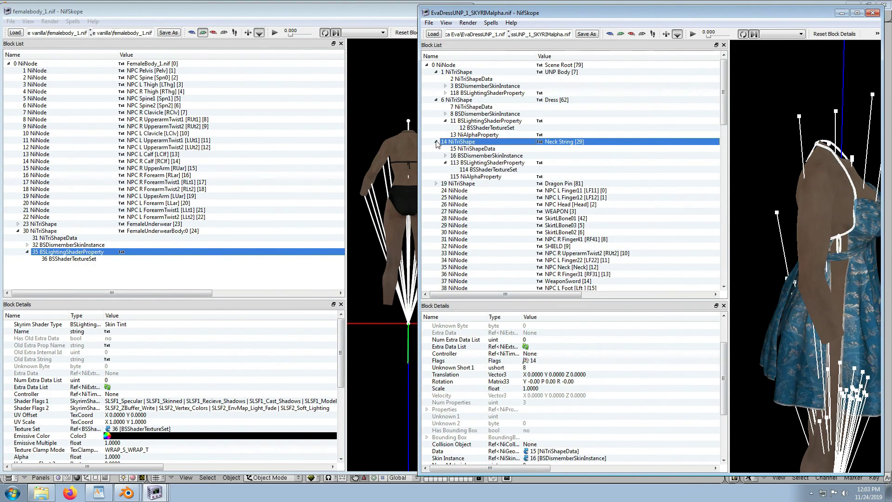
{"action": "left_click", "coordinate": [490, 162]}
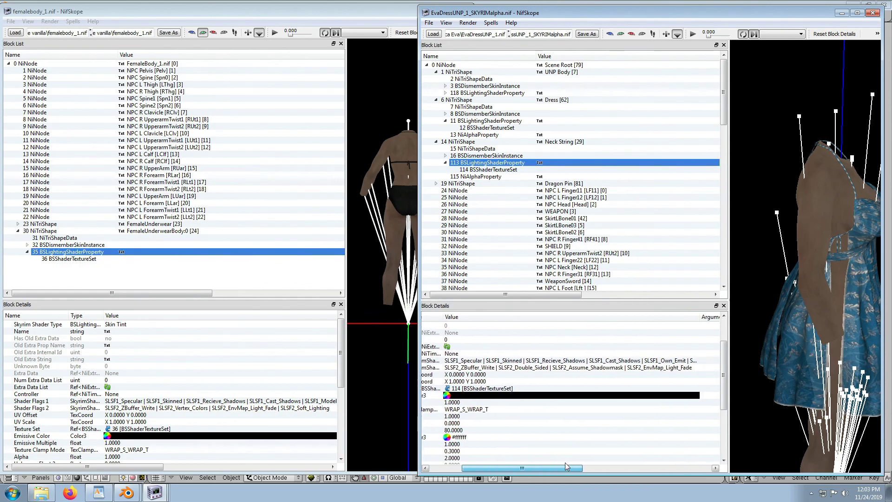
Review Dragon Pin's mesh data and shader, and change its Has Vertex Colors setting.
{"action": "left_click", "coordinate": [472, 148]}
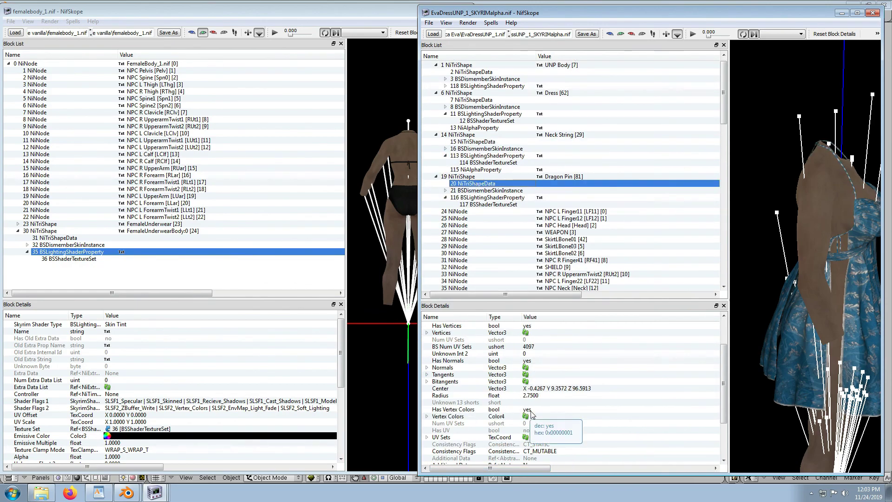
{"action": "left_click", "coordinate": [487, 197]}
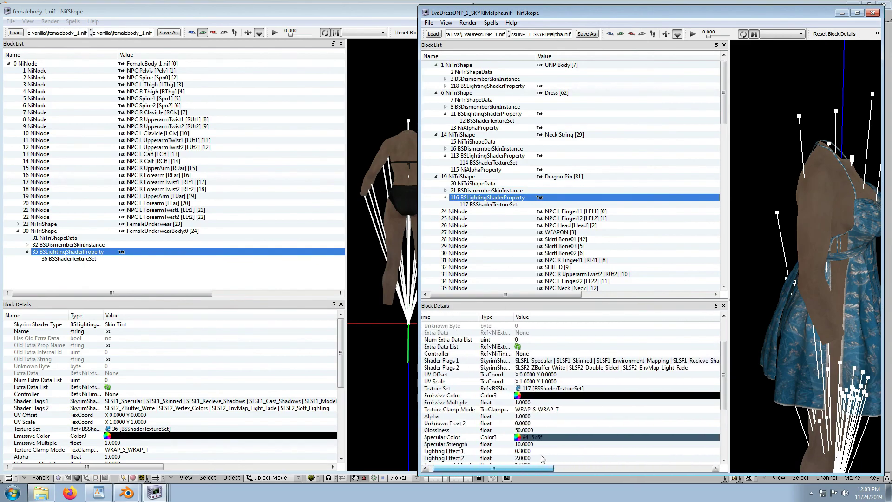
{"action": "mouse_move", "coordinate": [480, 190]}
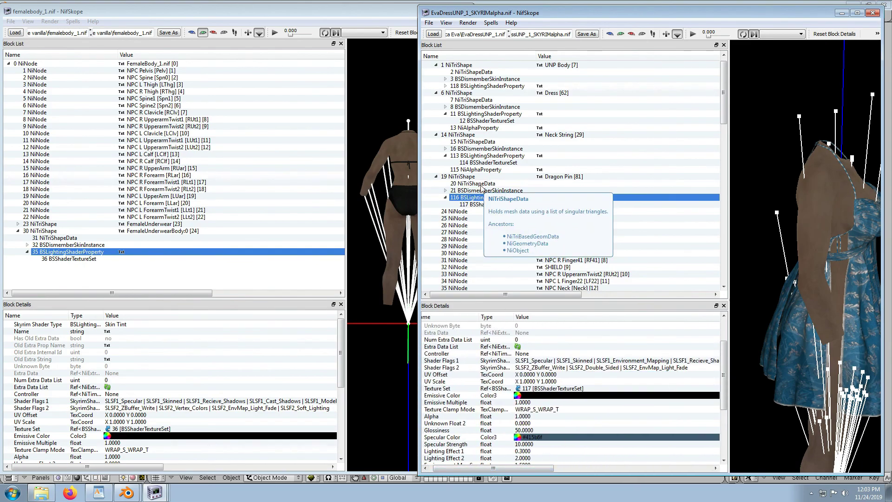
{"action": "left_click", "coordinate": [473, 183]}
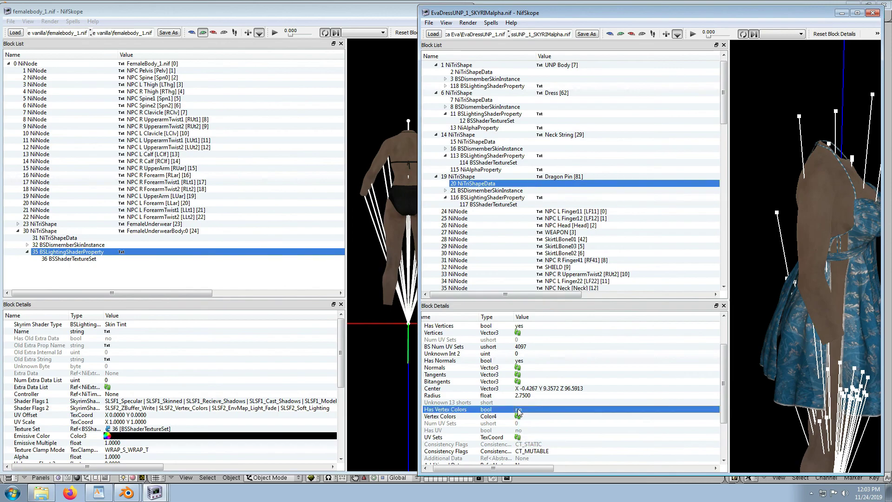
{"action": "left_click", "coordinate": [491, 198]}
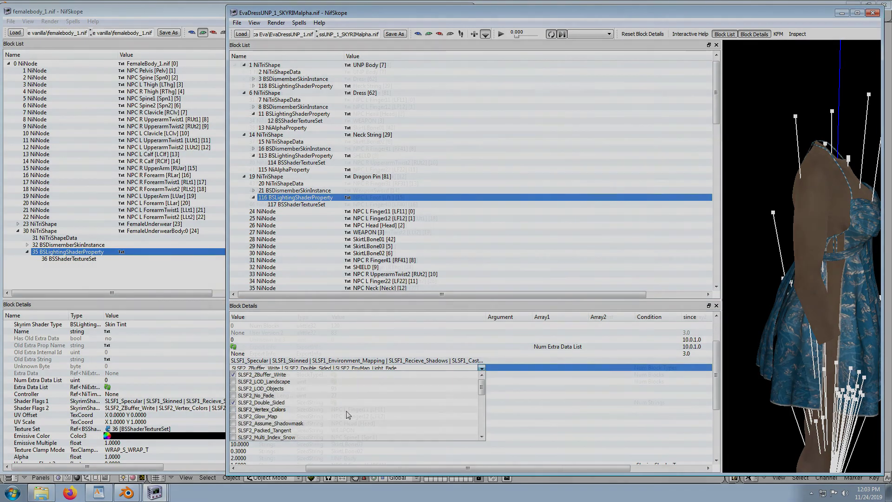
Run Spells > Optimize > Remove Bogus Nodes to cut the file to 54 blocks.
{"action": "left_click", "coordinate": [299, 22]}
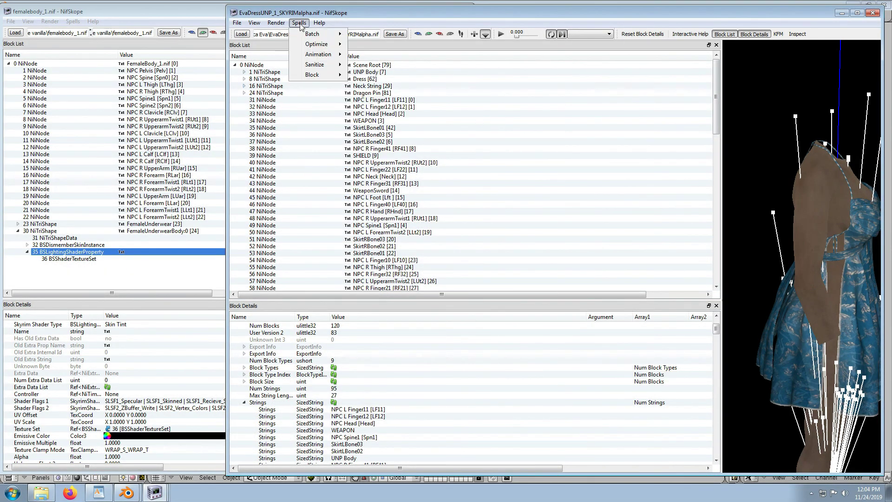
{"action": "left_click", "coordinate": [317, 44]}
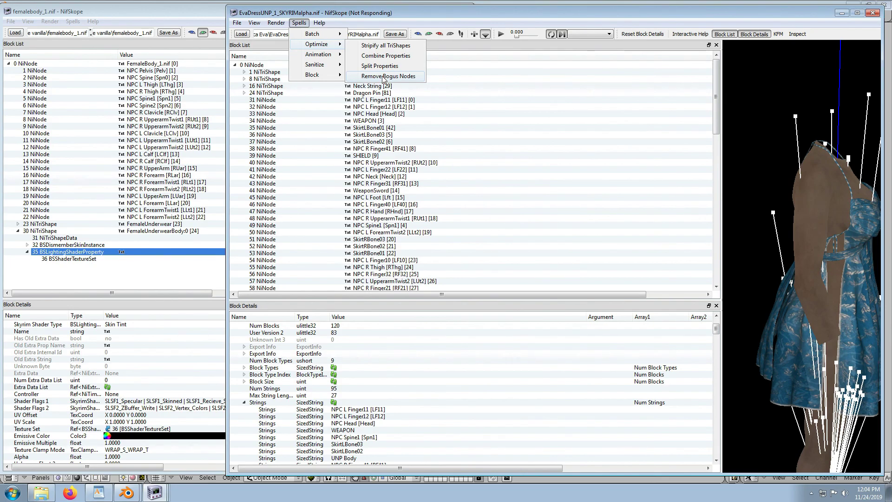
{"action": "left_click", "coordinate": [387, 76]}
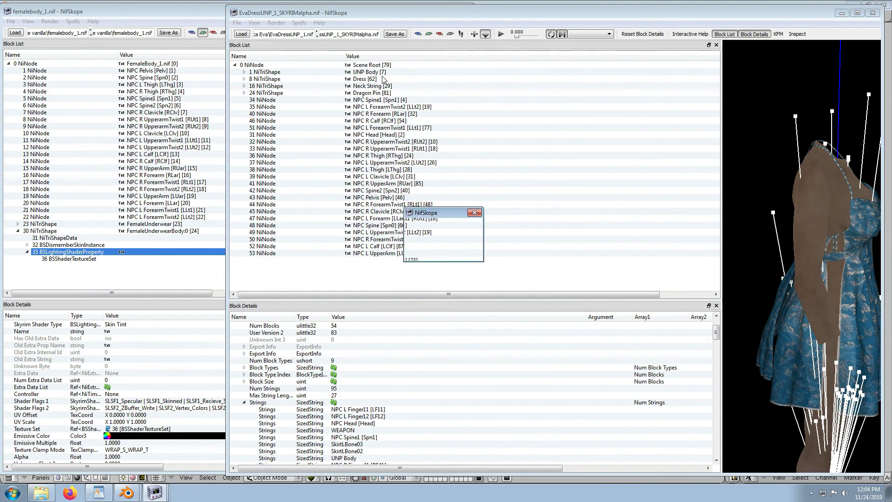
{"action": "left_click", "coordinate": [560, 326]}
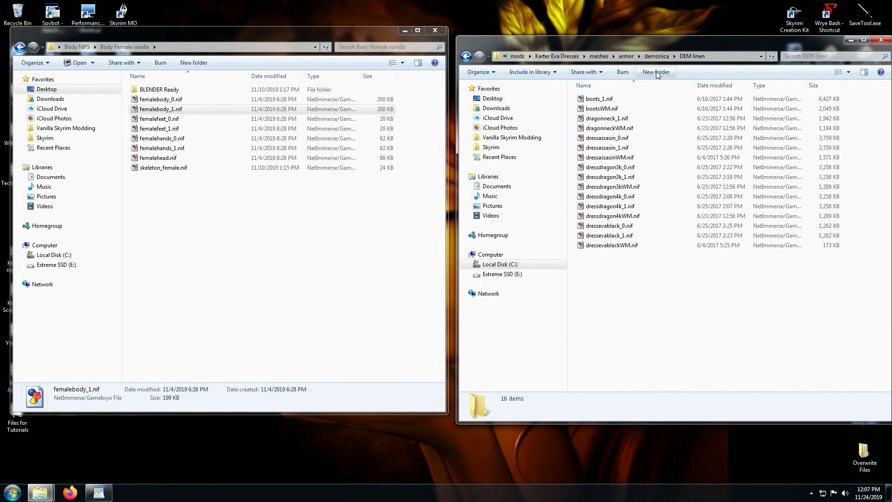
Add an Original folder to DEM linen, then open the Demonica Eva working folder.
{"action": "left_click", "coordinate": [655, 72]}
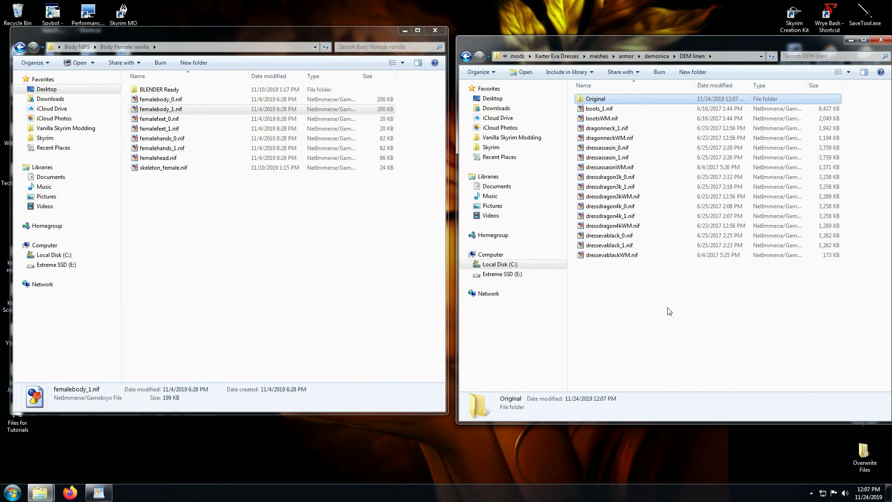
{"action": "left_click", "coordinate": [610, 215]}
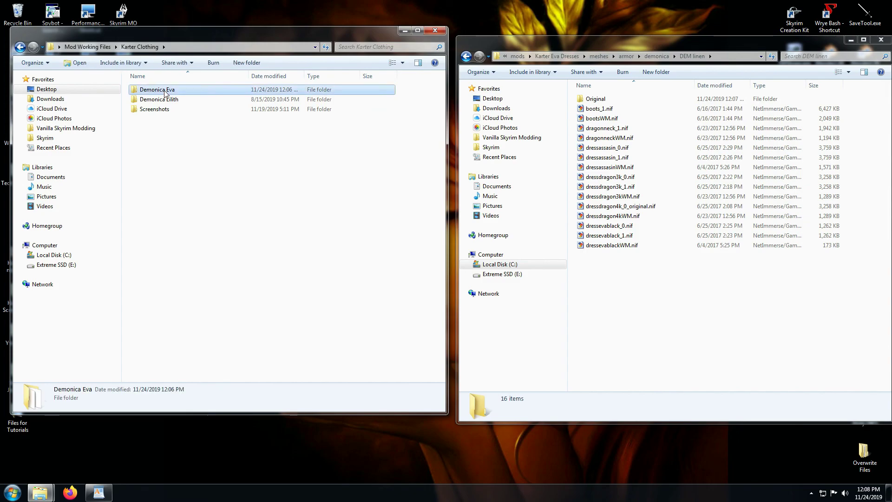
{"action": "double_click", "coordinate": [154, 89]}
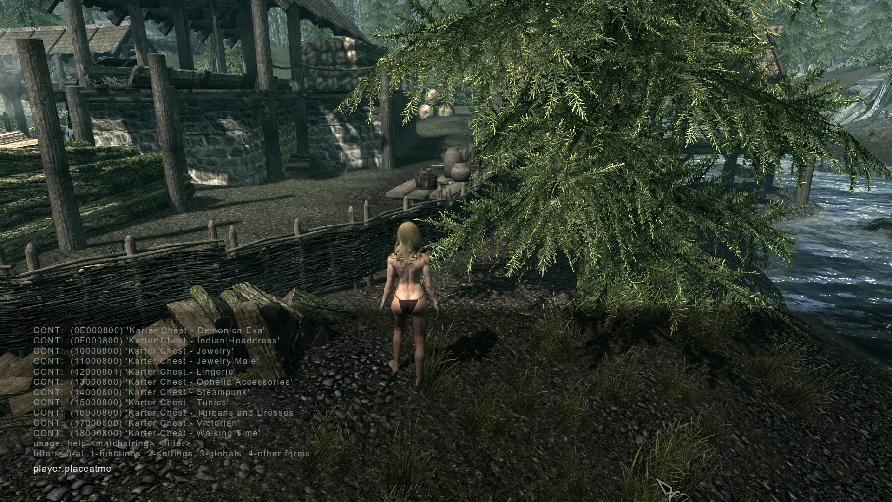
Spawn chest 0e000800 via player.placeatme and equip Demonica Eva - DragonDressK from it.
{"action": "type", "text": "0e000800"}
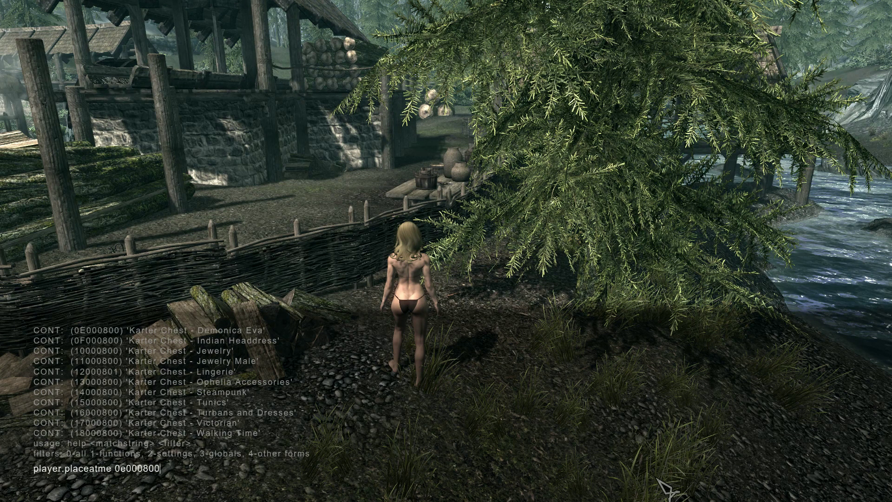
{"action": "key", "text": "Enter"}
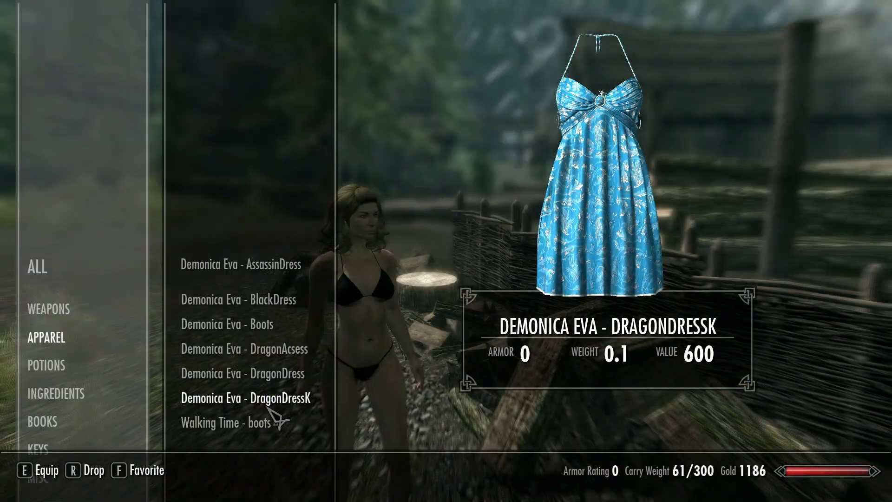
{"action": "key", "text": "e"}
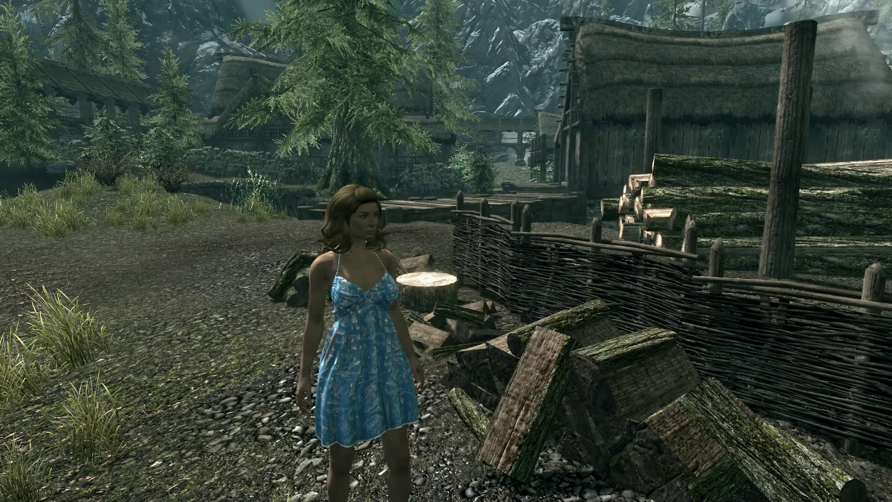